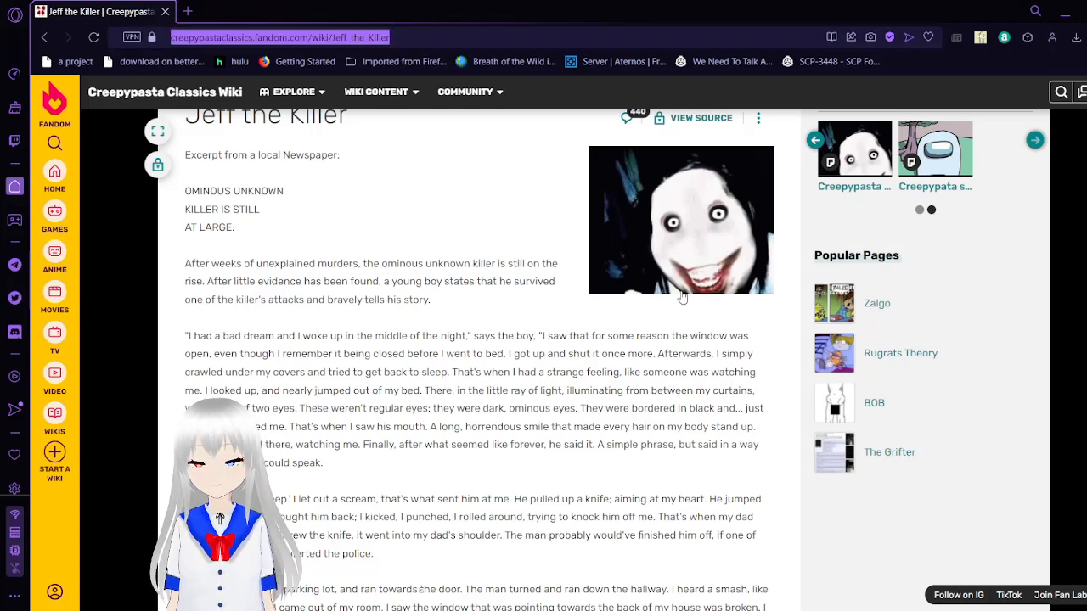
{"action": "mouse_move", "coordinate": [550, 327]}
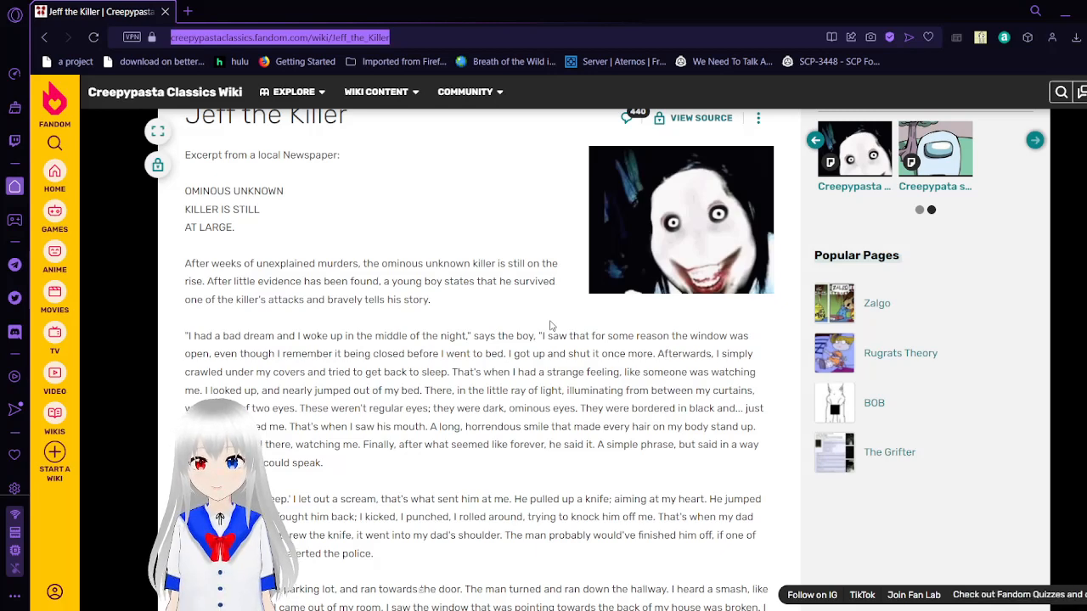
{"action": "scroll", "scroll_direction": "down", "scroll_amount": 3}
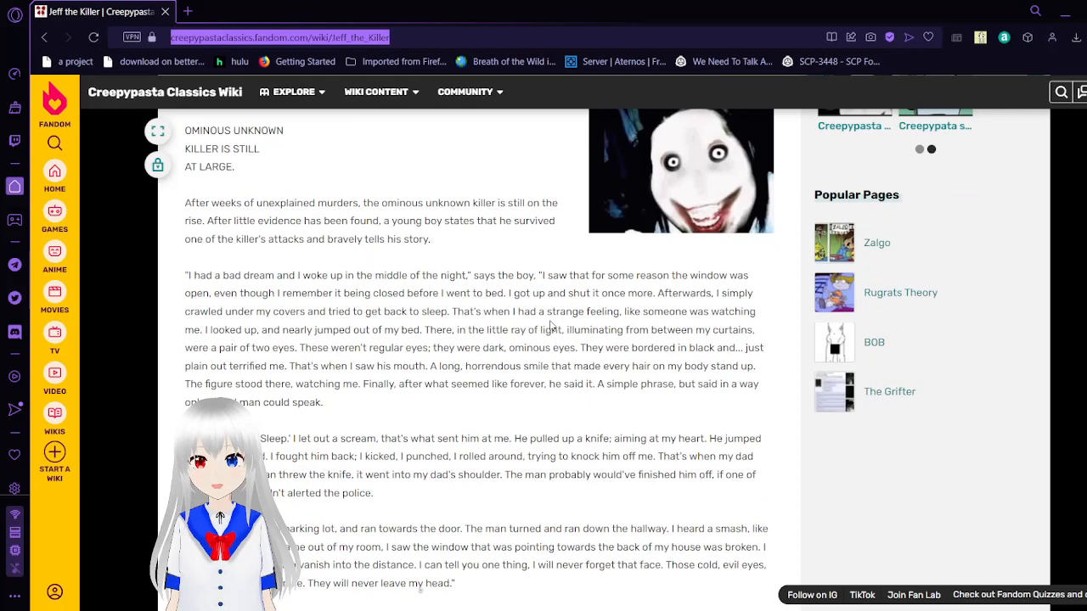
{"action": "scroll", "scroll_direction": "down", "scroll_amount": 3}
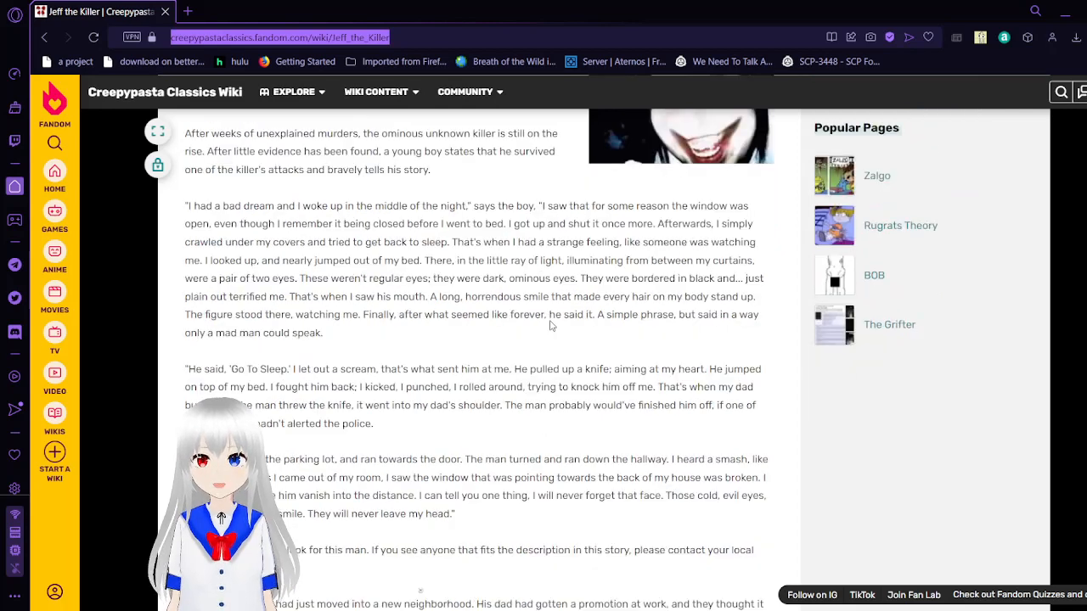
{"action": "scroll", "scroll_direction": "down", "scroll_amount": 3}
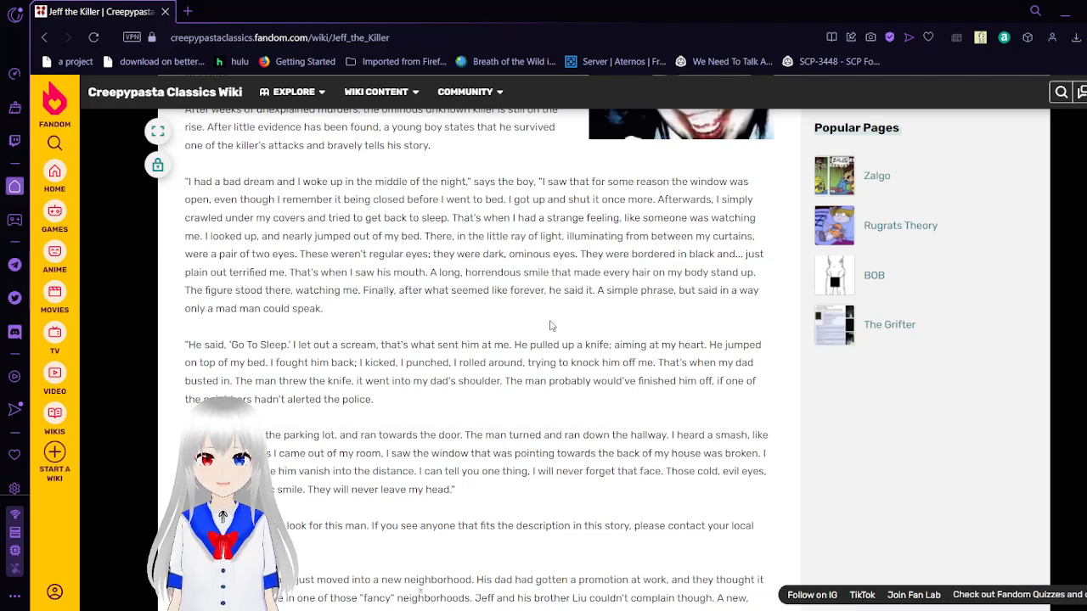
{"action": "mouse_move", "coordinate": [800, 483]}
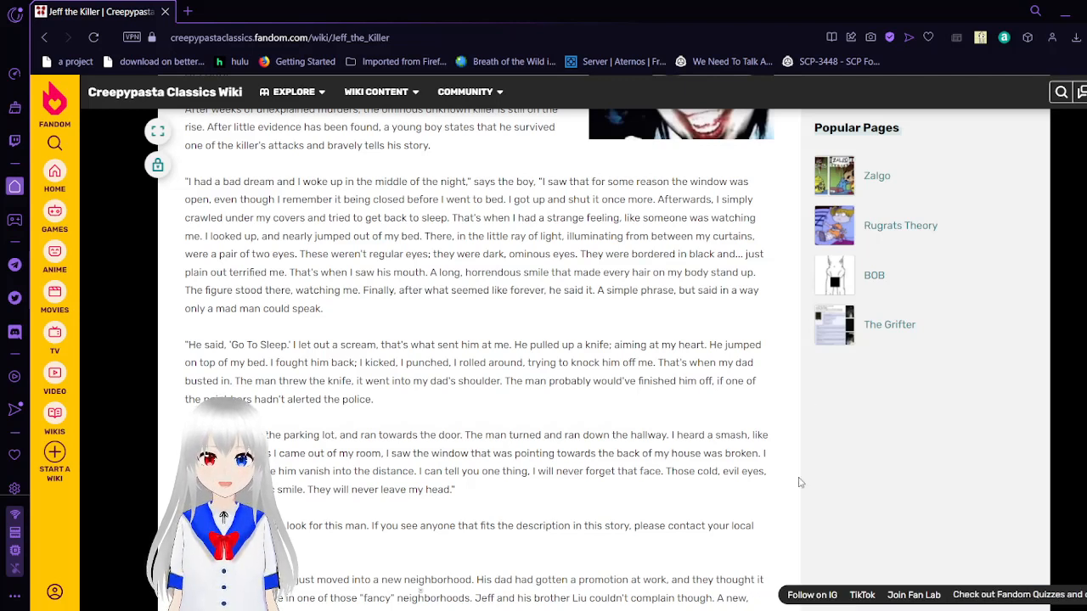
{"action": "scroll", "scroll_direction": "down", "scroll_amount": 3}
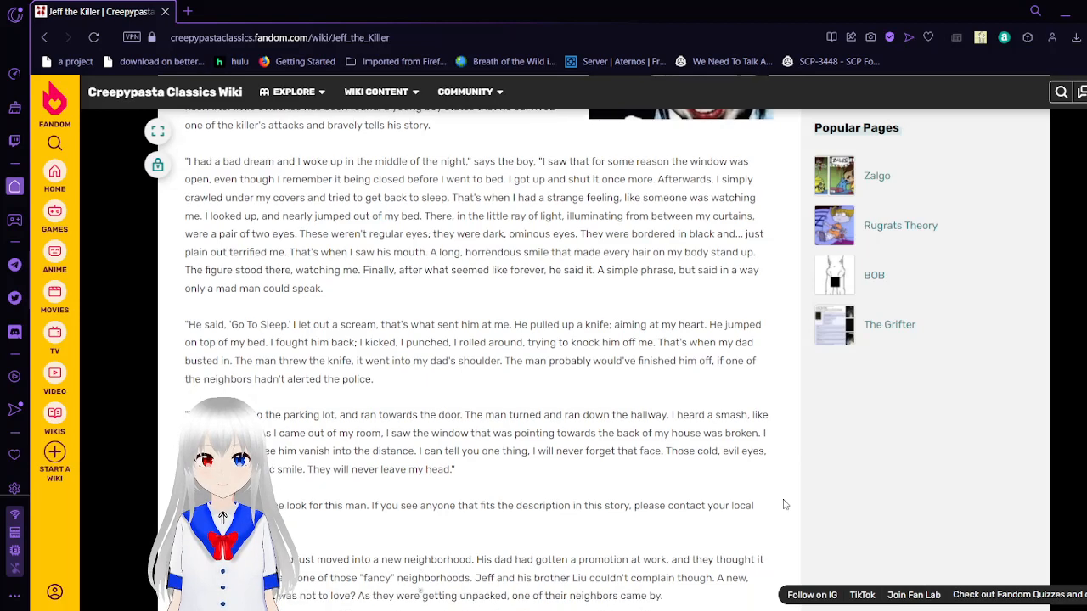
{"action": "scroll", "scroll_direction": "down", "scroll_amount": 3}
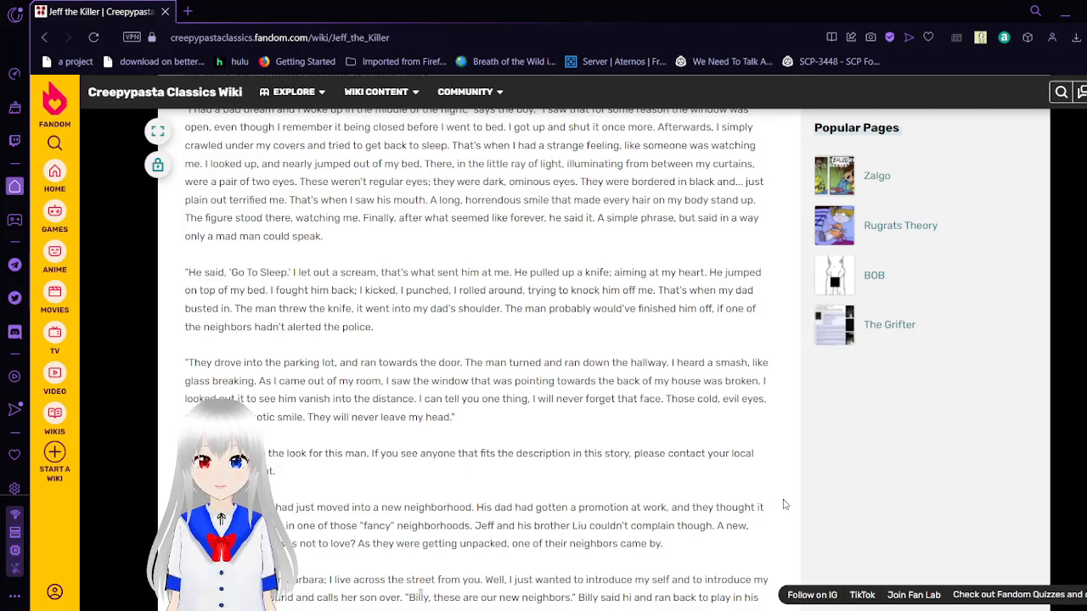
{"action": "scroll", "scroll_direction": "down", "scroll_amount": 3}
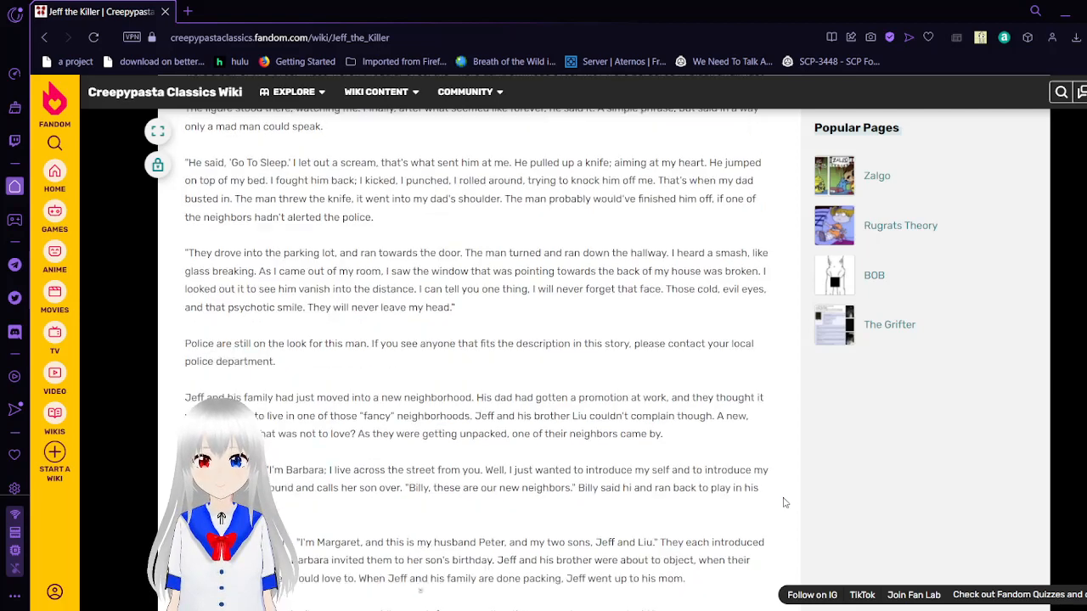
{"action": "scroll", "scroll_direction": "down", "scroll_amount": 3}
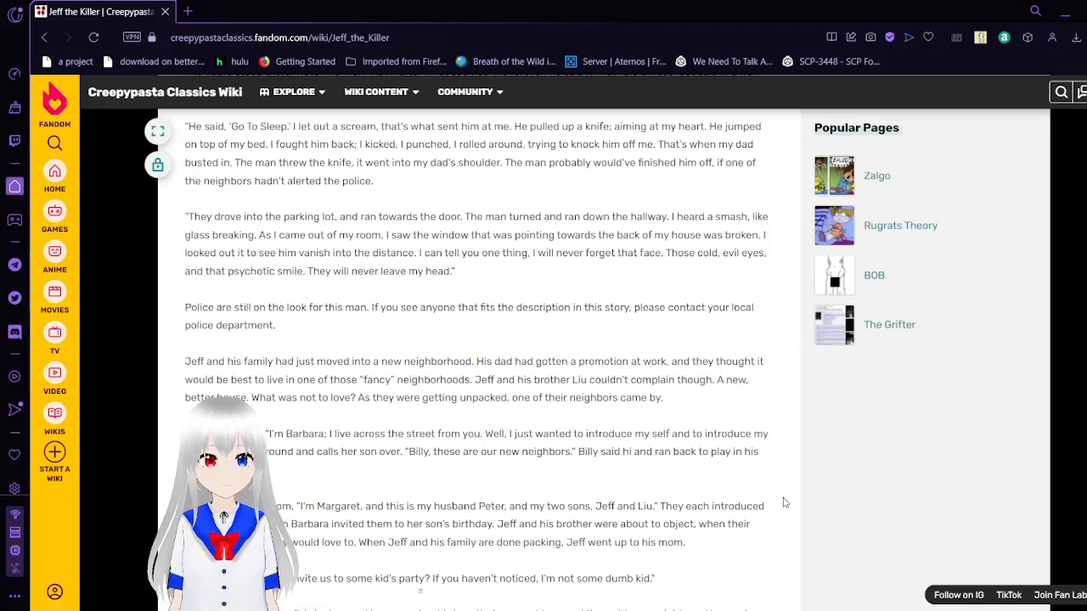
{"action": "scroll", "scroll_direction": "down", "scroll_amount": 3}
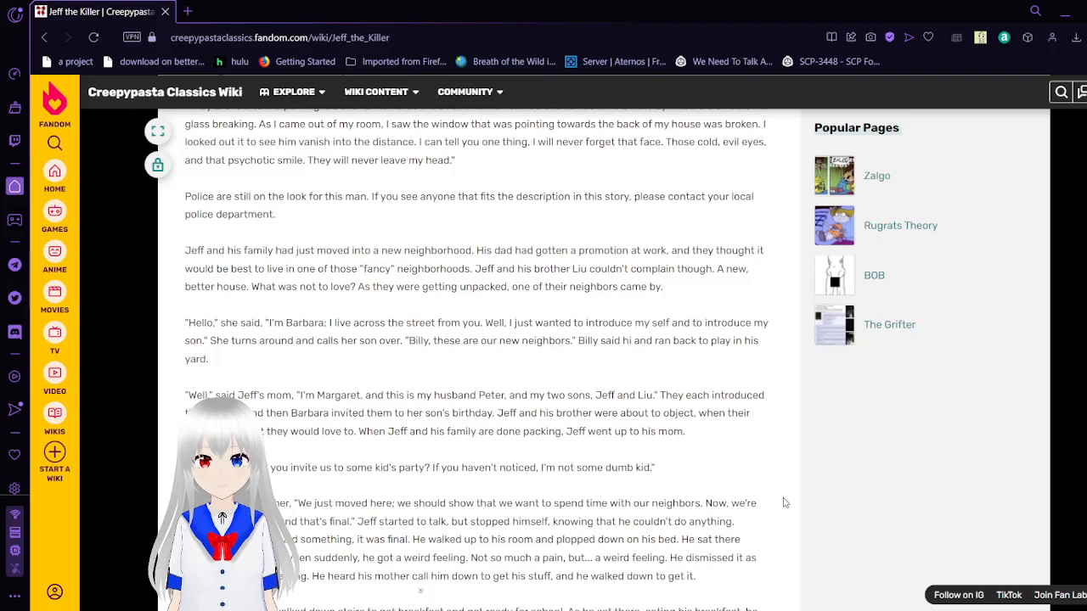
{"action": "scroll", "scroll_direction": "down", "scroll_amount": 3}
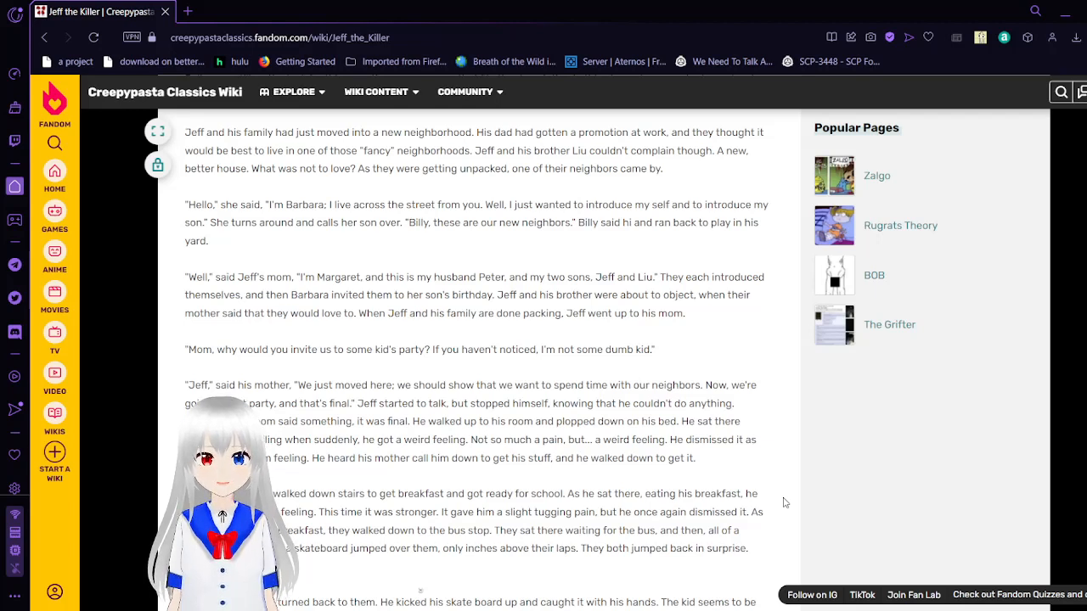
{"action": "scroll", "scroll_direction": "down", "scroll_amount": 3}
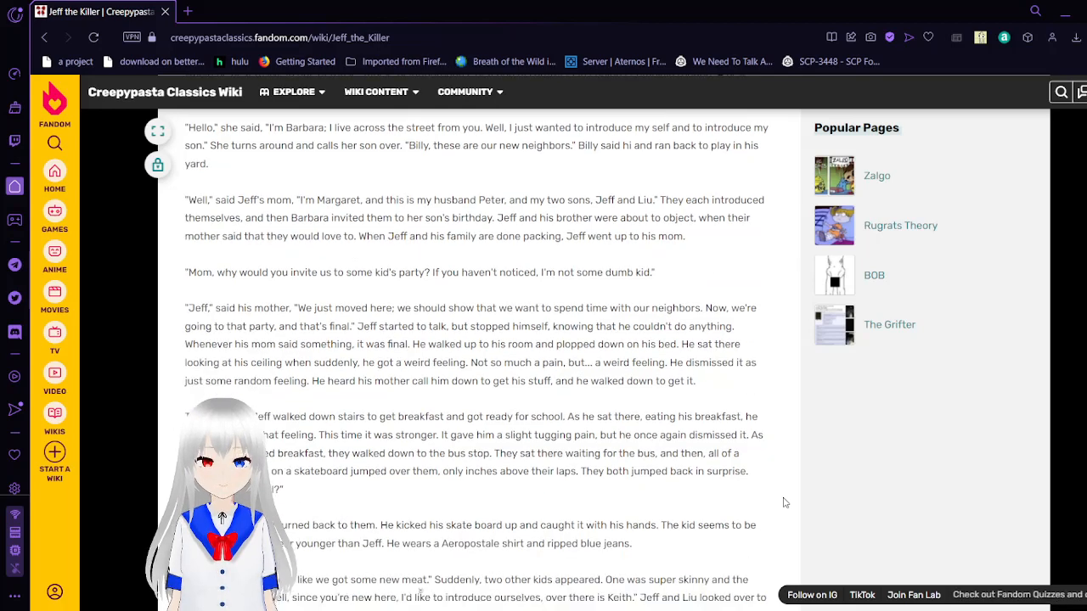
{"action": "scroll", "scroll_direction": "down", "scroll_amount": 3}
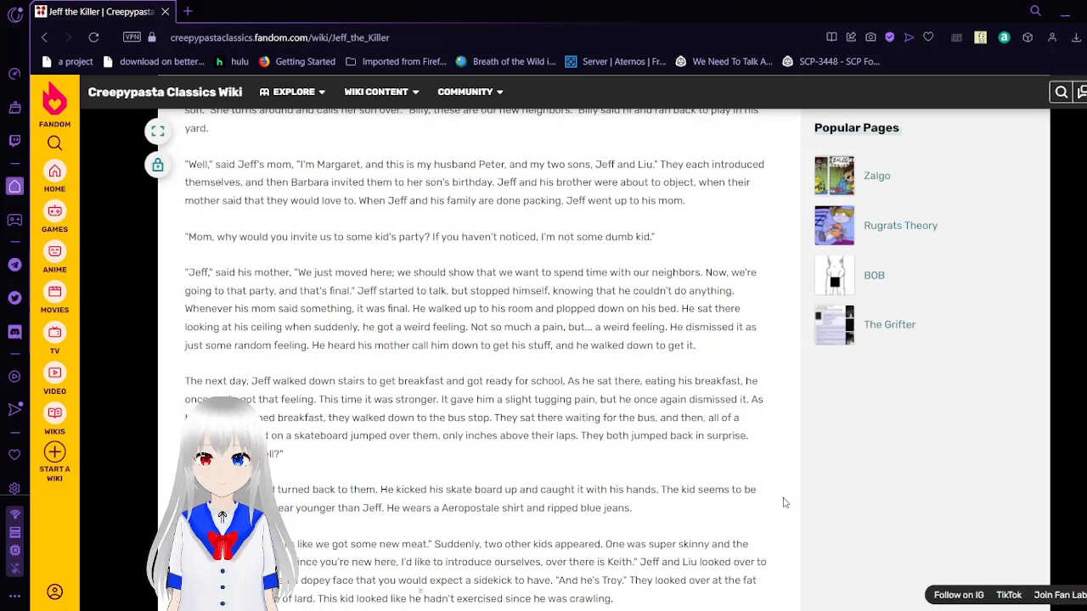
{"action": "scroll", "scroll_direction": "down", "scroll_amount": 3}
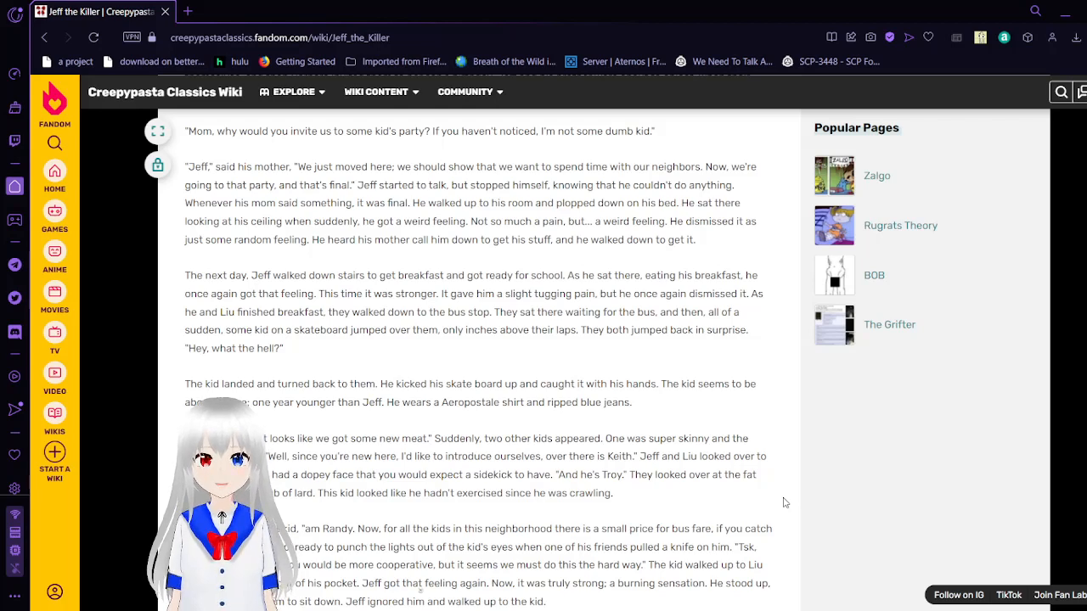
{"action": "scroll", "scroll_direction": "down", "scroll_amount": 3}
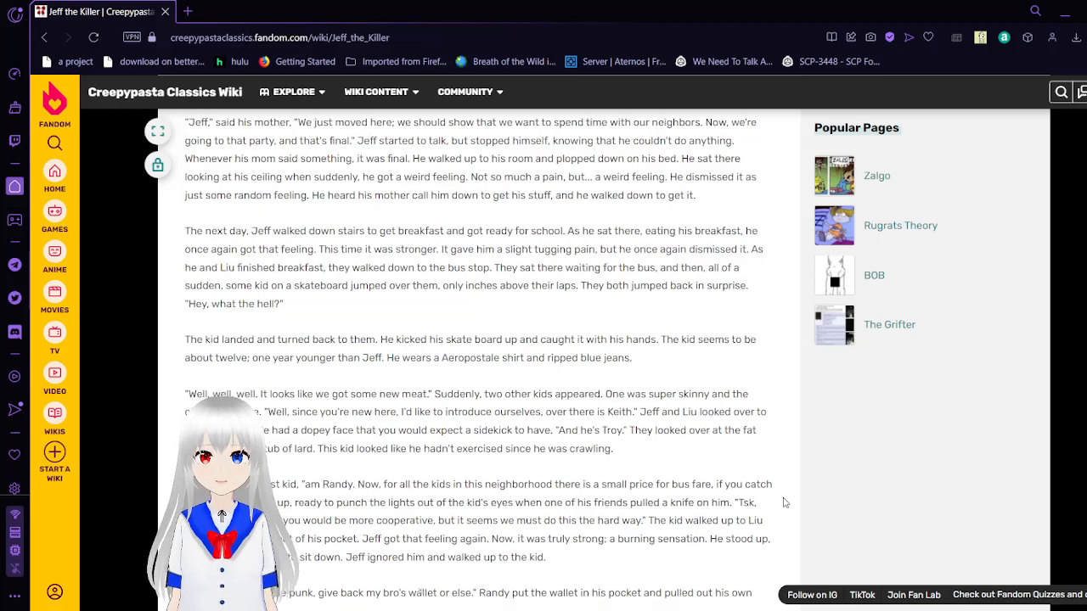
{"action": "scroll", "scroll_direction": "down", "scroll_amount": 3}
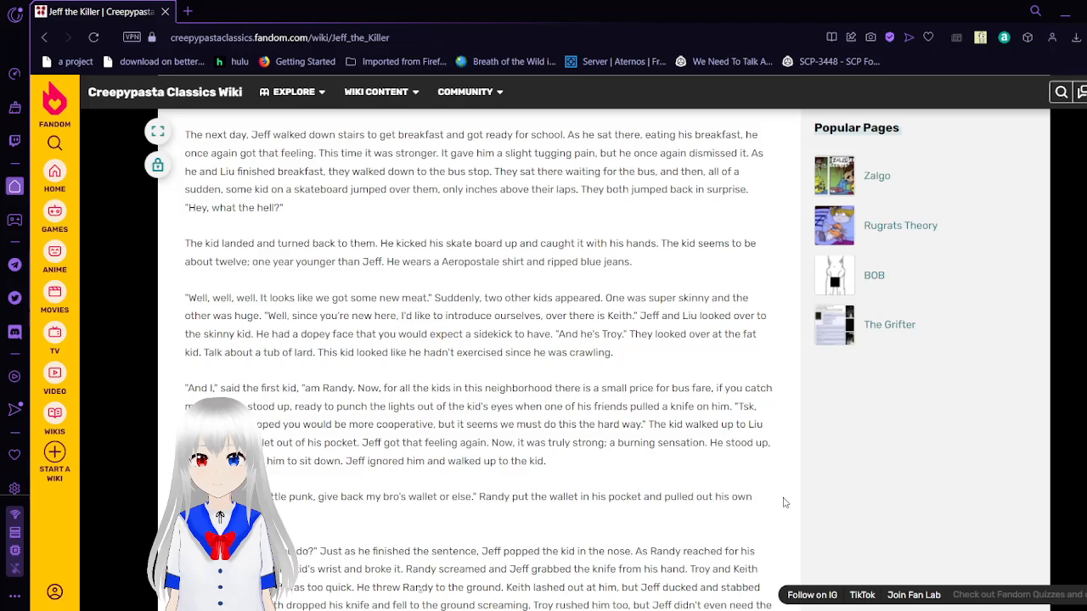
{"action": "scroll", "scroll_direction": "down", "scroll_amount": 3}
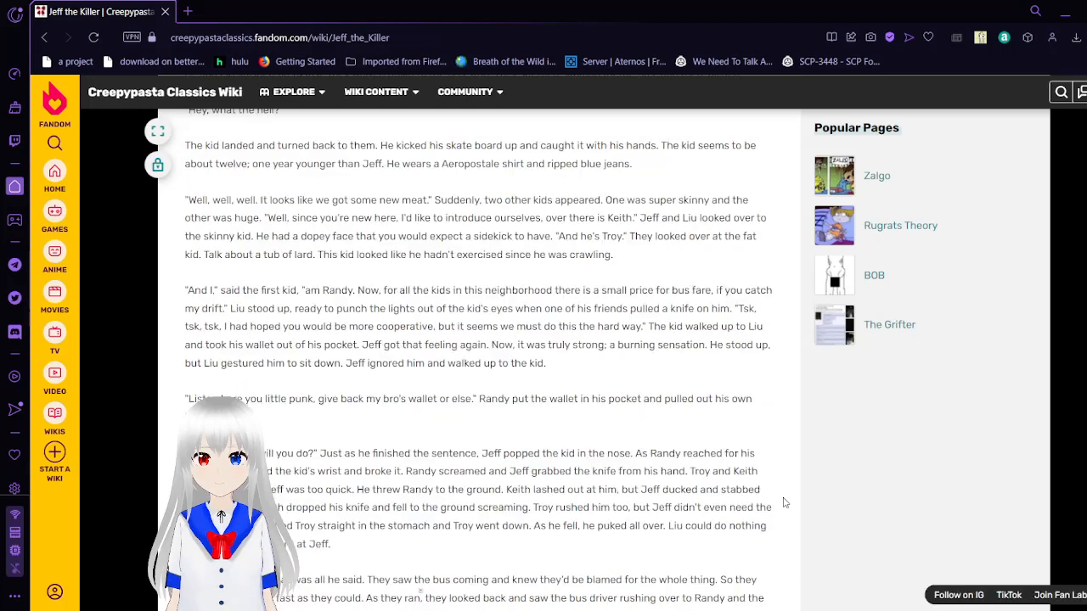
{"action": "scroll", "scroll_direction": "down", "scroll_amount": 3}
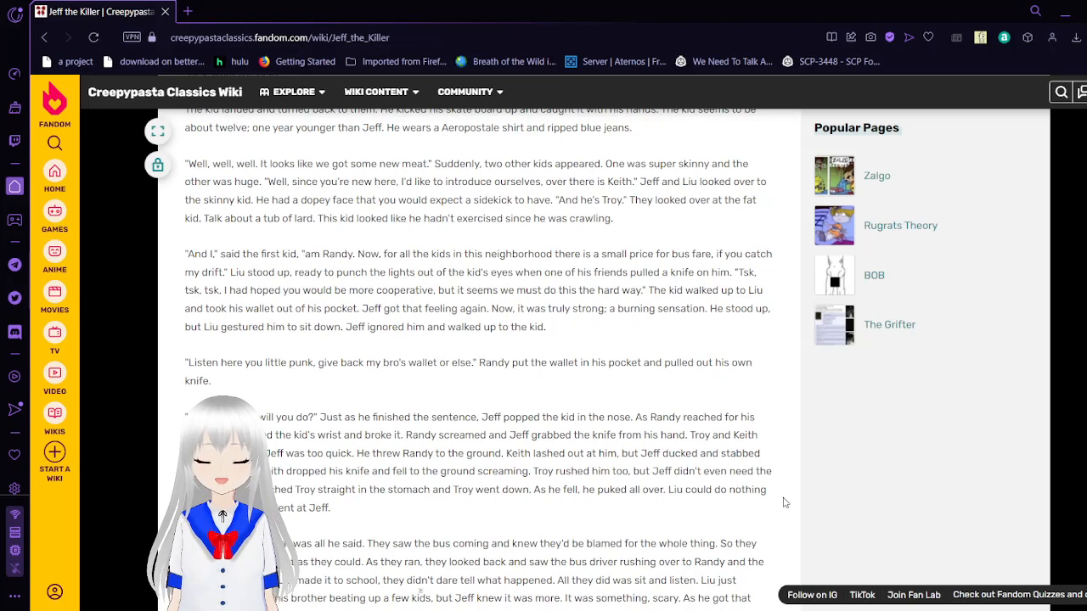
{"action": "scroll", "scroll_direction": "down", "scroll_amount": 3}
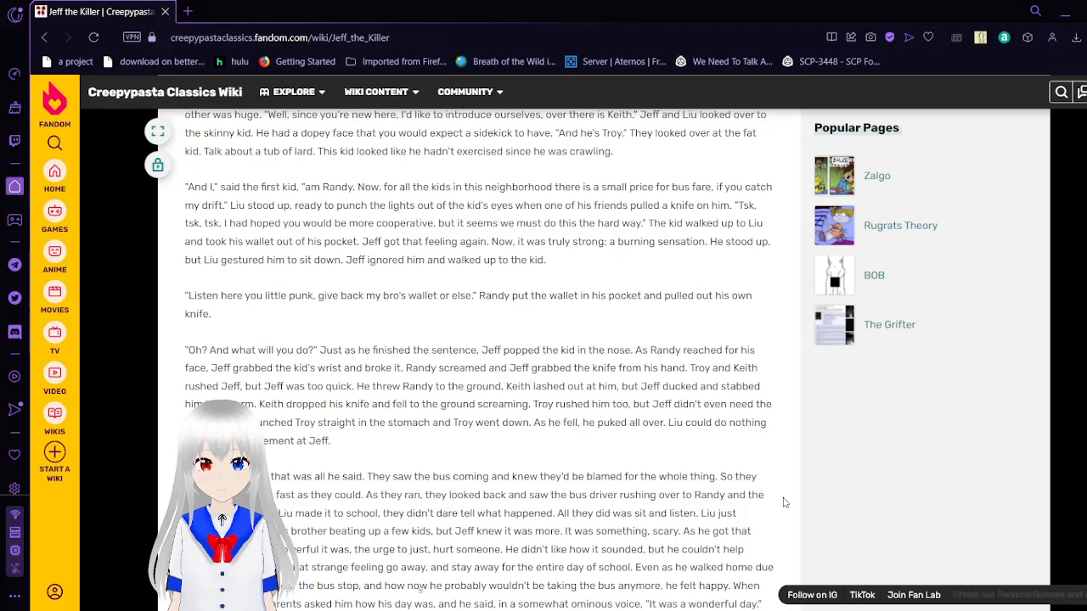
{"action": "scroll", "scroll_direction": "up", "scroll_amount": 3}
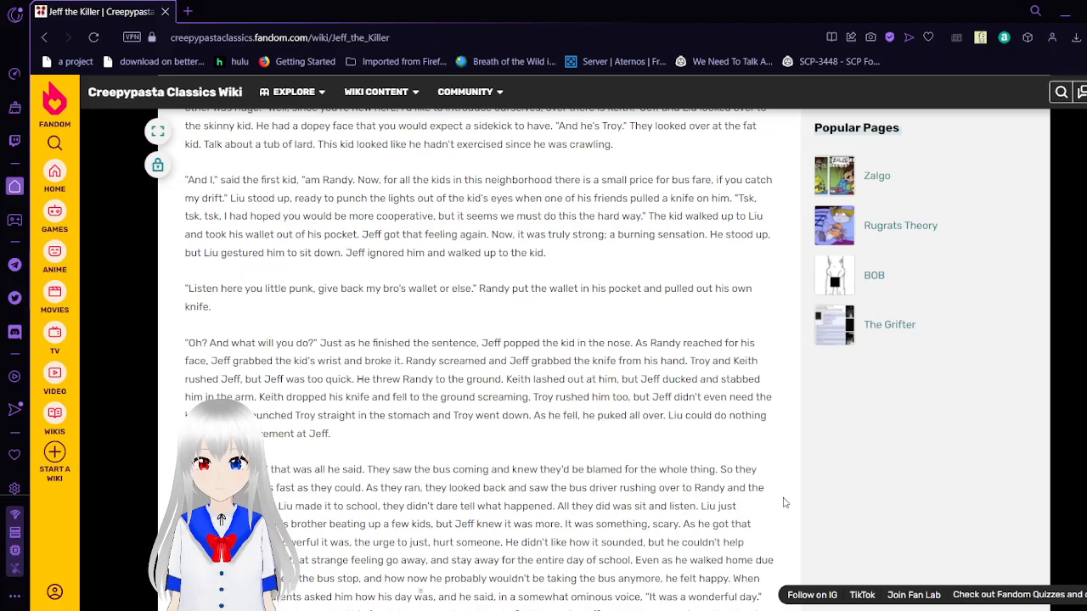
{"action": "scroll", "scroll_direction": "down", "scroll_amount": 3}
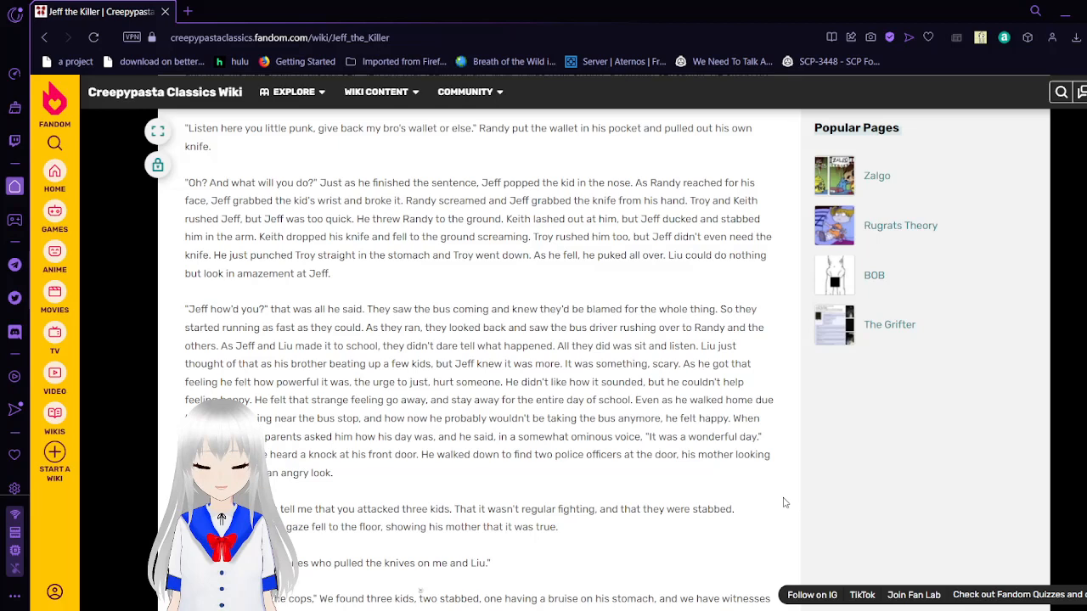
{"action": "scroll", "scroll_direction": "down", "scroll_amount": 3}
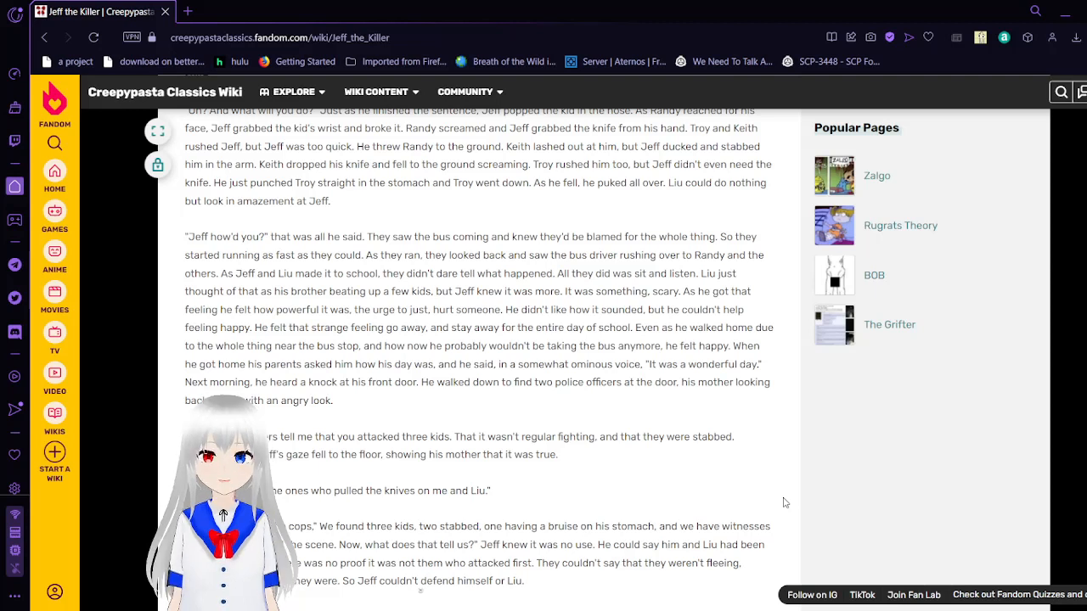
{"action": "scroll", "scroll_direction": "down", "scroll_amount": 3}
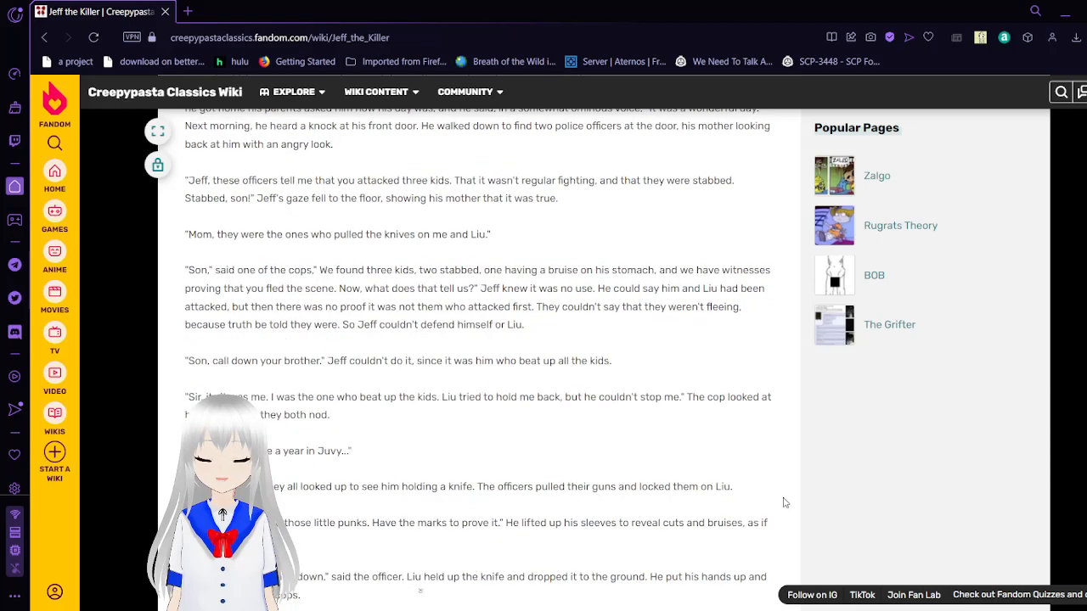
{"action": "scroll", "scroll_direction": "down", "scroll_amount": 3}
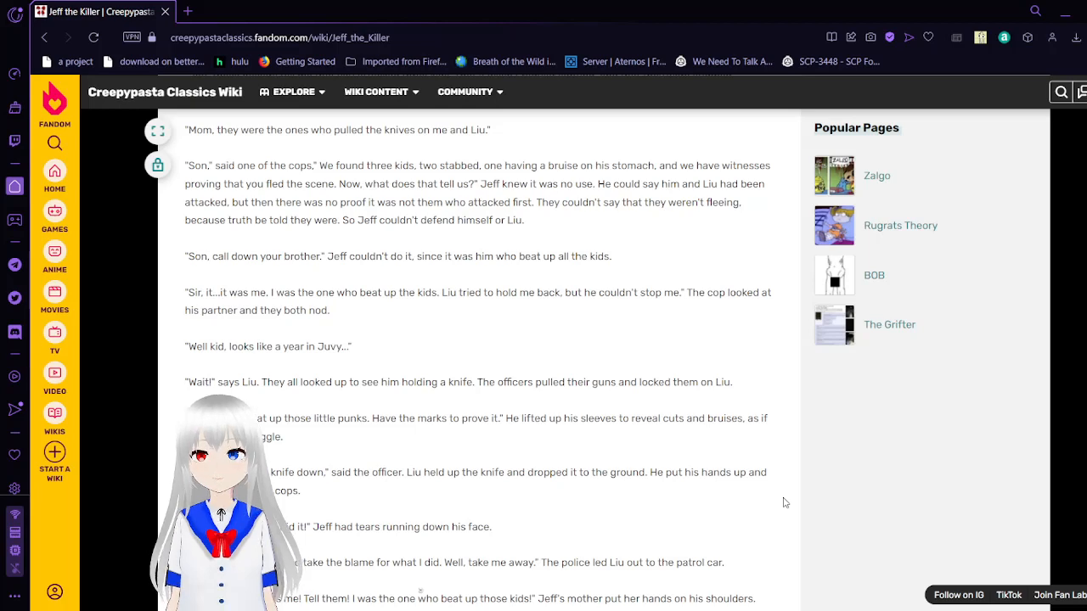
{"action": "scroll", "scroll_direction": "down", "scroll_amount": 3}
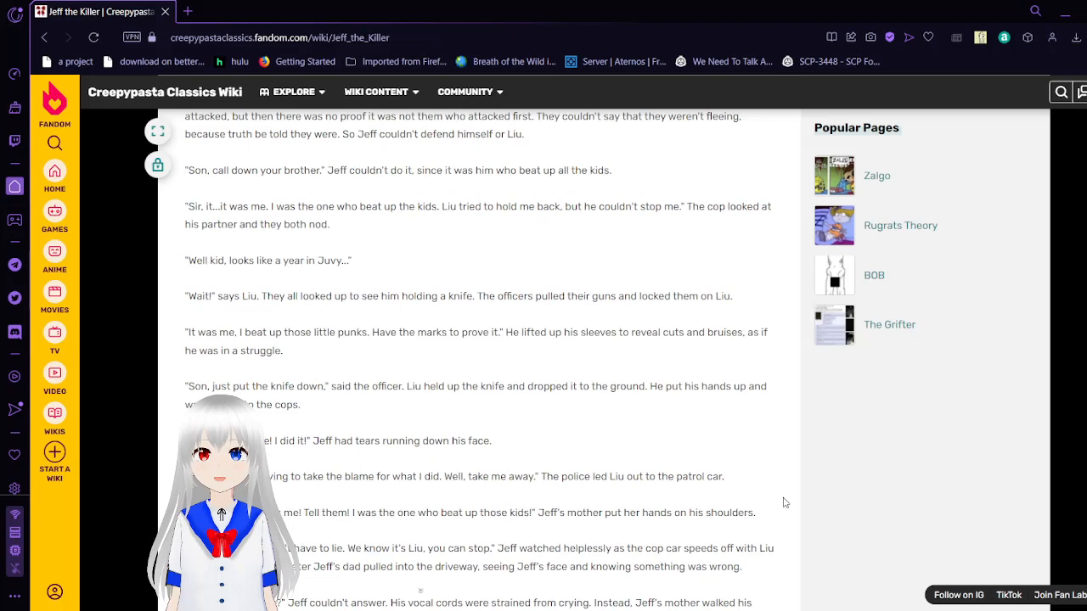
{"action": "scroll", "scroll_direction": "down", "scroll_amount": 3}
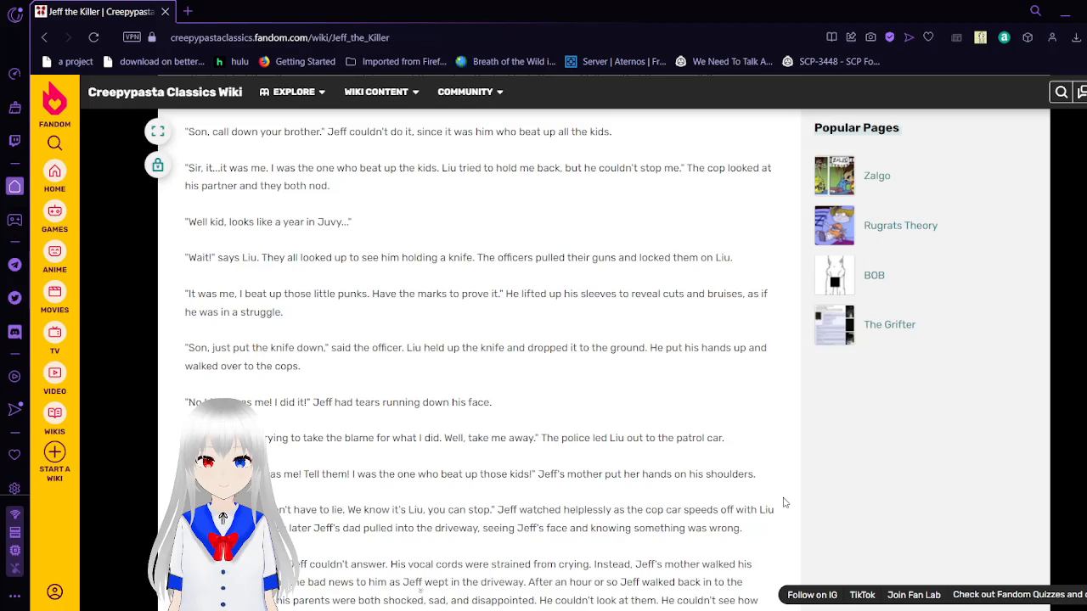
{"action": "scroll", "scroll_direction": "down", "scroll_amount": 3}
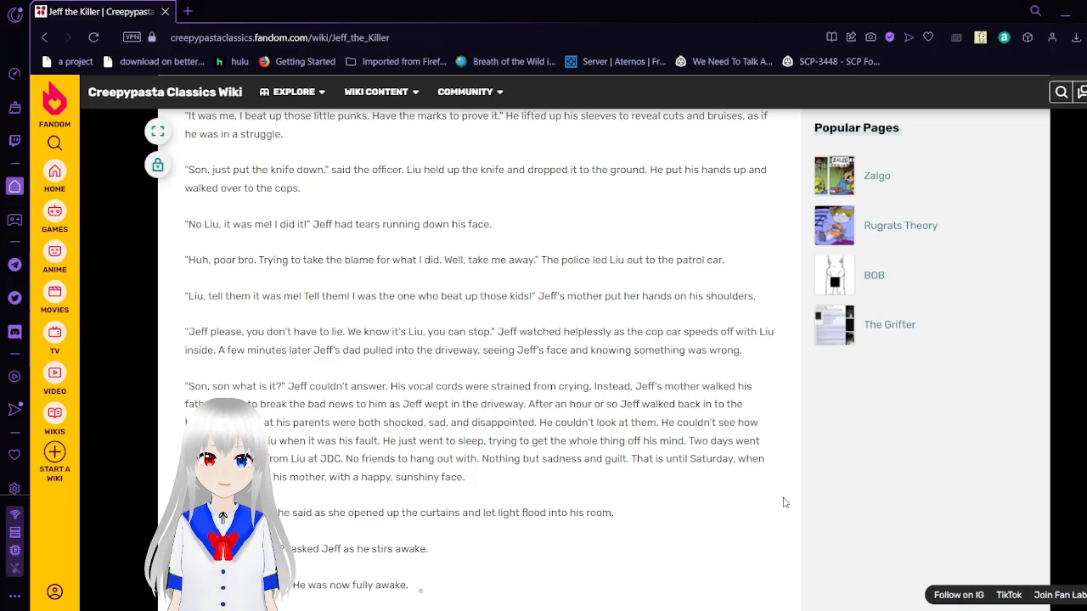
{"action": "scroll", "scroll_direction": "down", "scroll_amount": 3}
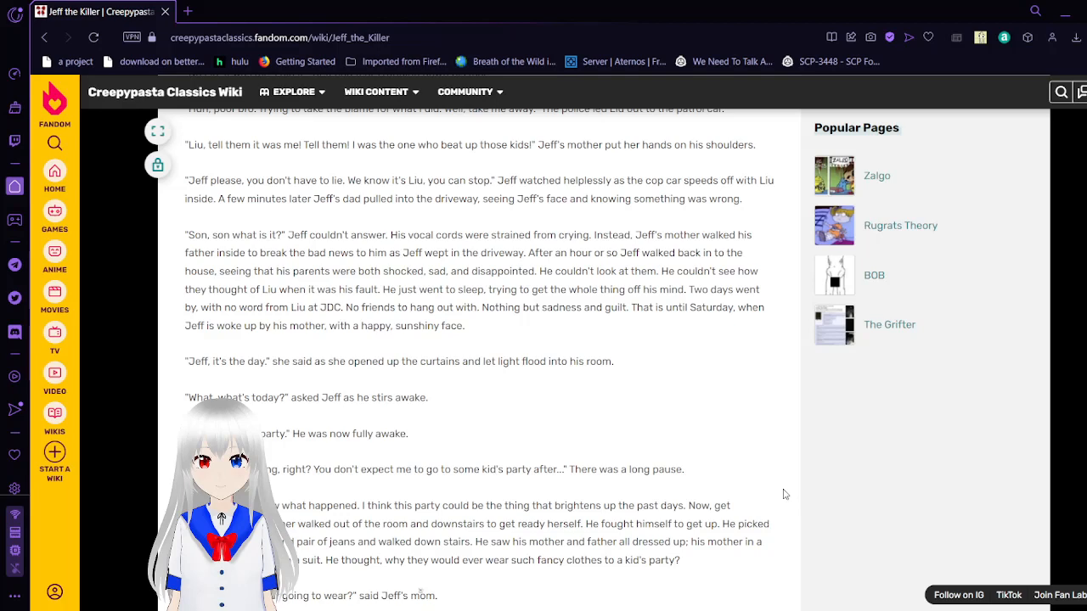
{"action": "scroll", "scroll_direction": "down", "scroll_amount": 3}
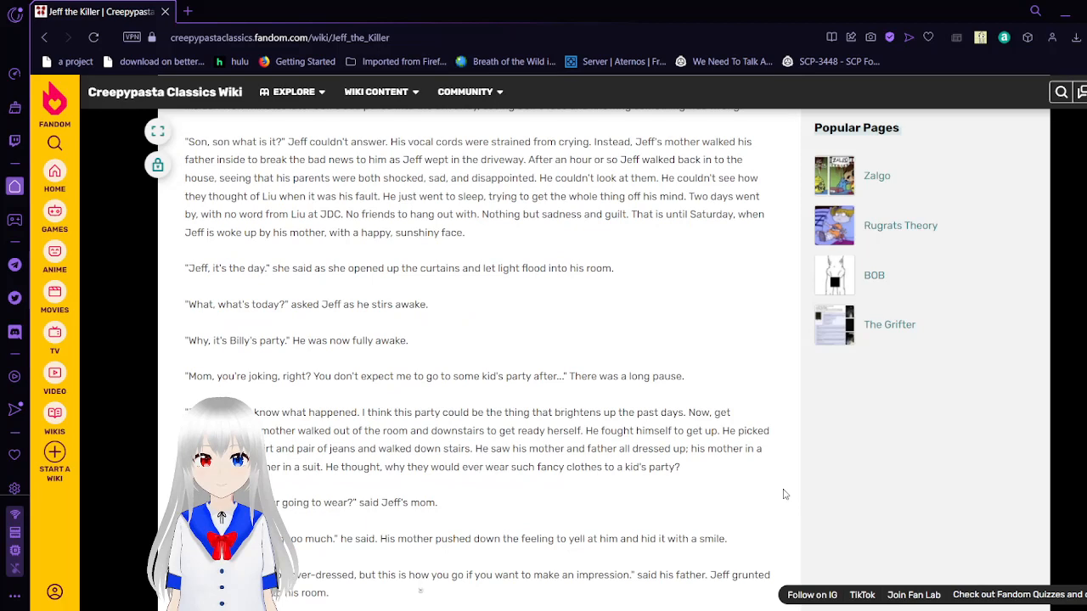
{"action": "scroll", "scroll_direction": "down", "scroll_amount": 3}
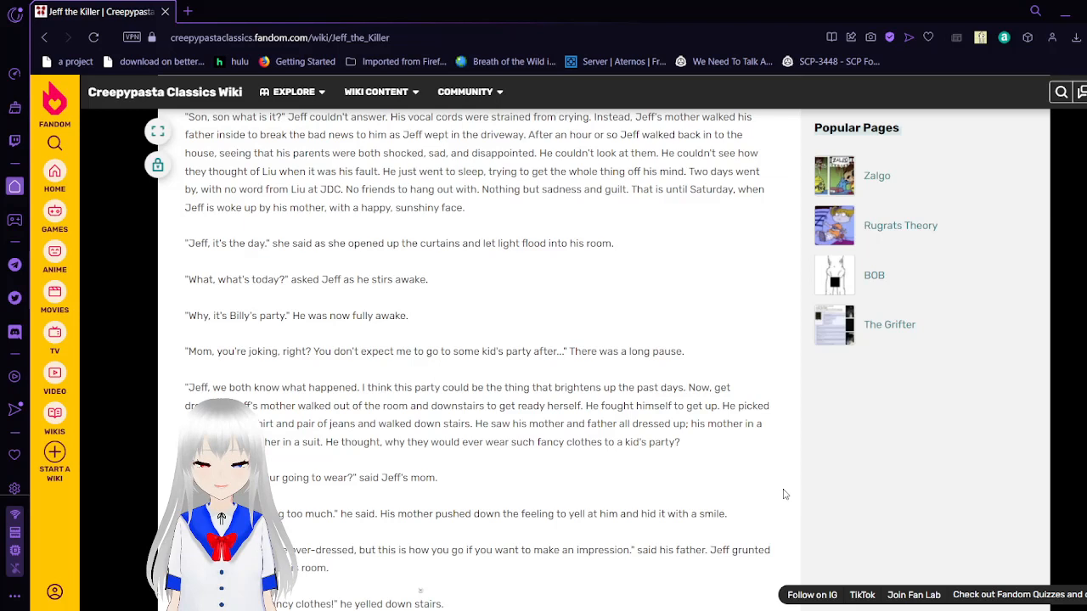
{"action": "scroll", "scroll_direction": "down", "scroll_amount": 3}
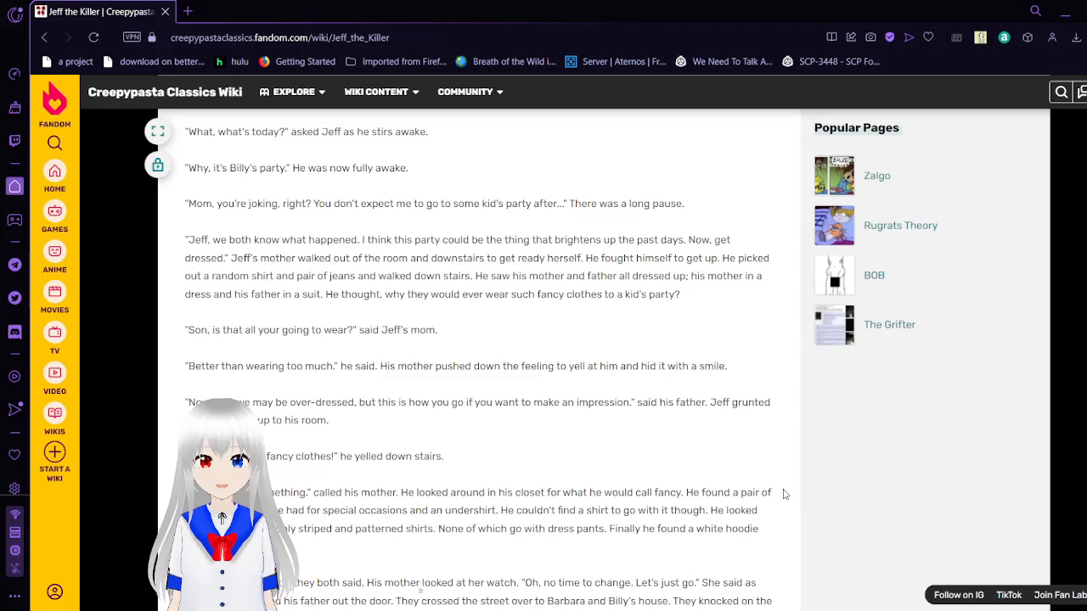
{"action": "scroll", "scroll_direction": "down", "scroll_amount": 3}
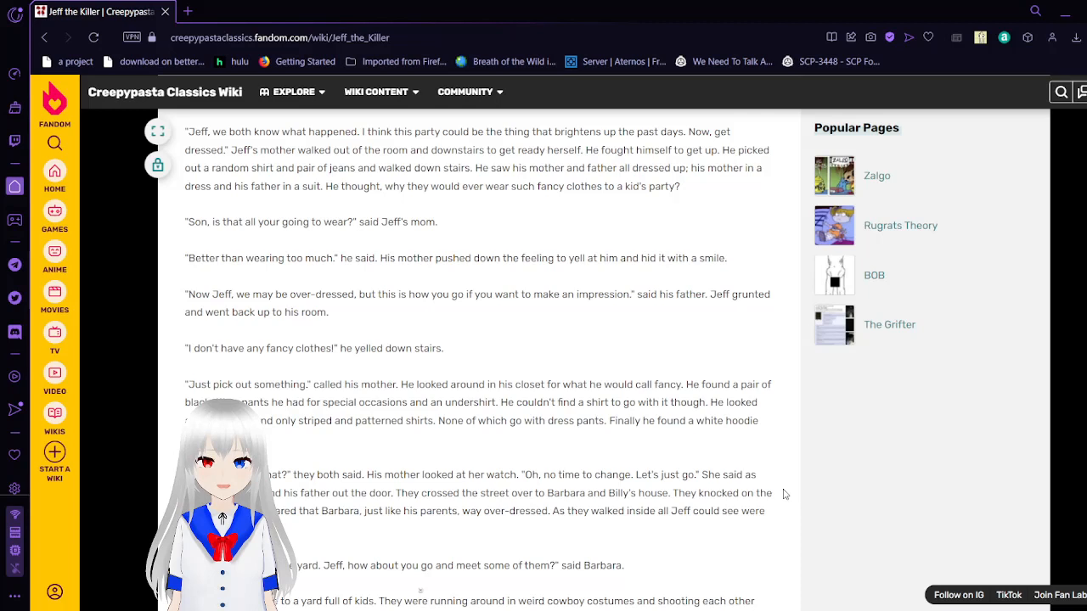
{"action": "scroll", "scroll_direction": "down", "scroll_amount": 3}
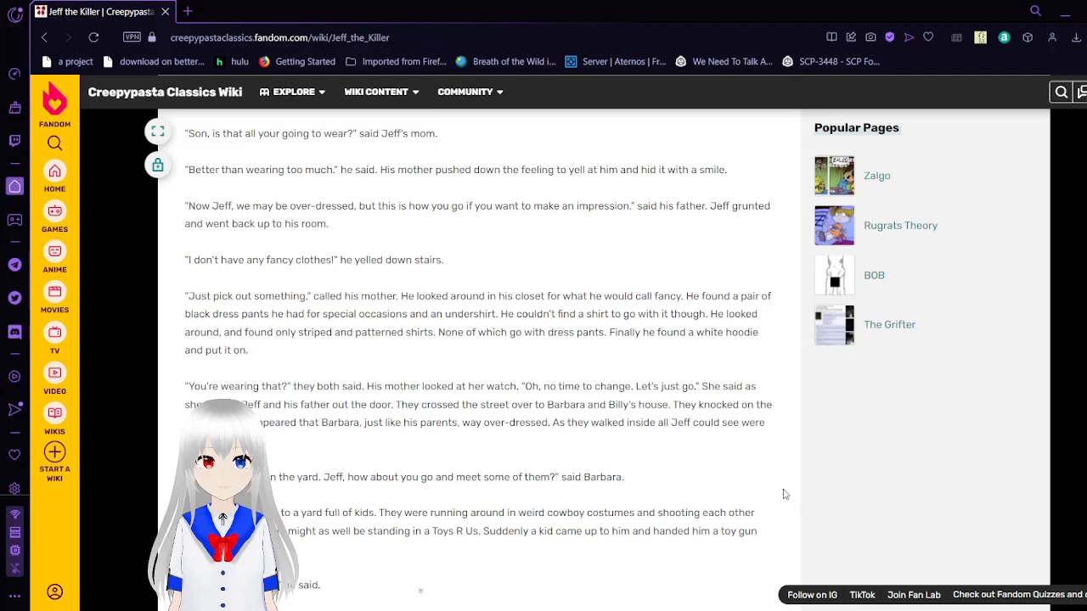
{"action": "scroll", "scroll_direction": "down", "scroll_amount": 3}
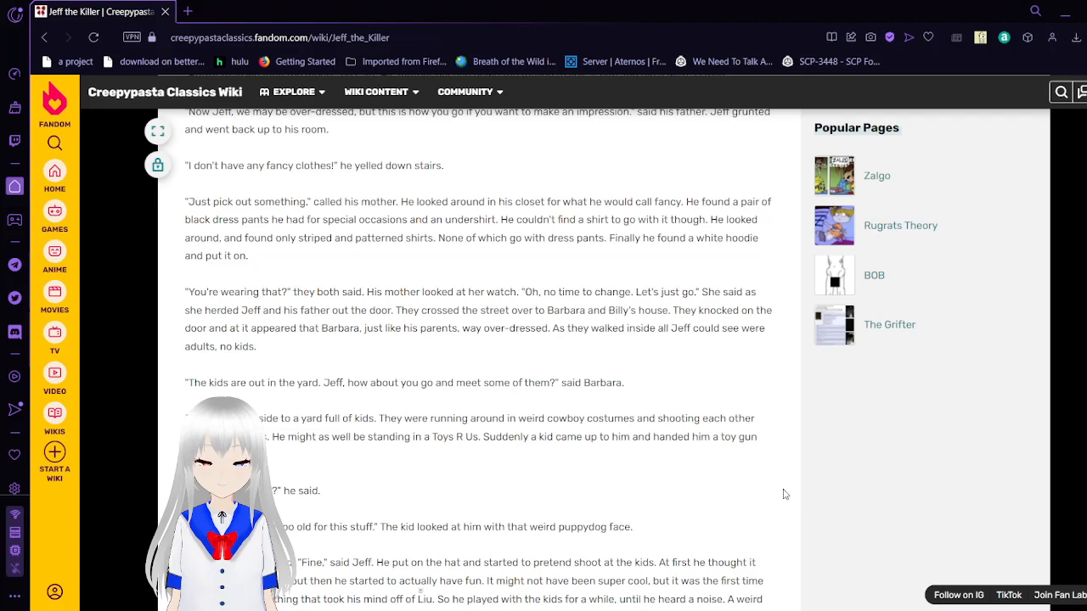
{"action": "scroll", "scroll_direction": "down", "scroll_amount": 3}
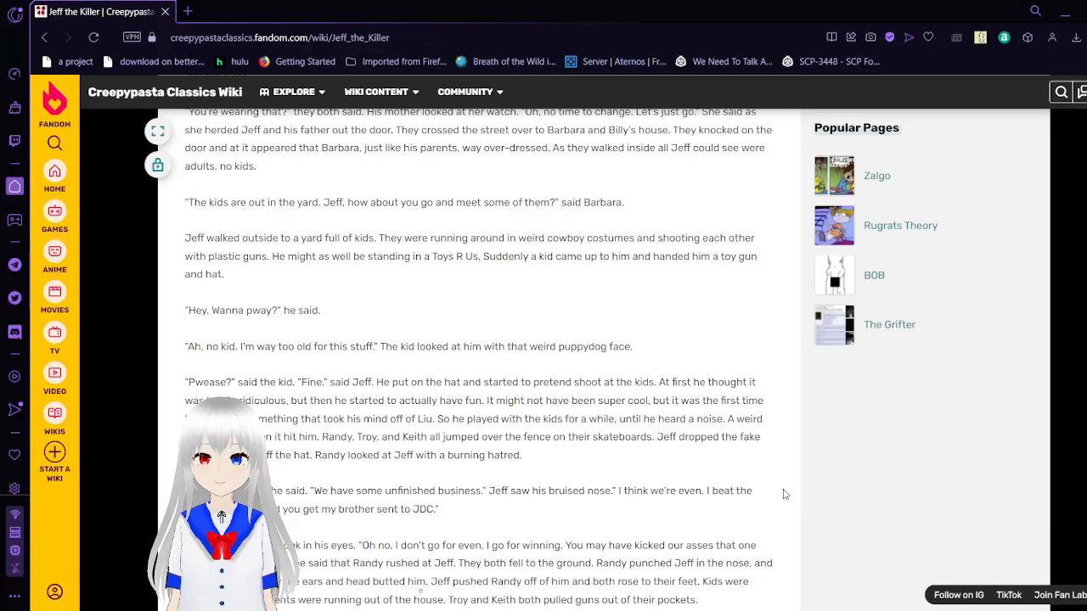
{"action": "scroll", "scroll_direction": "down", "scroll_amount": 3}
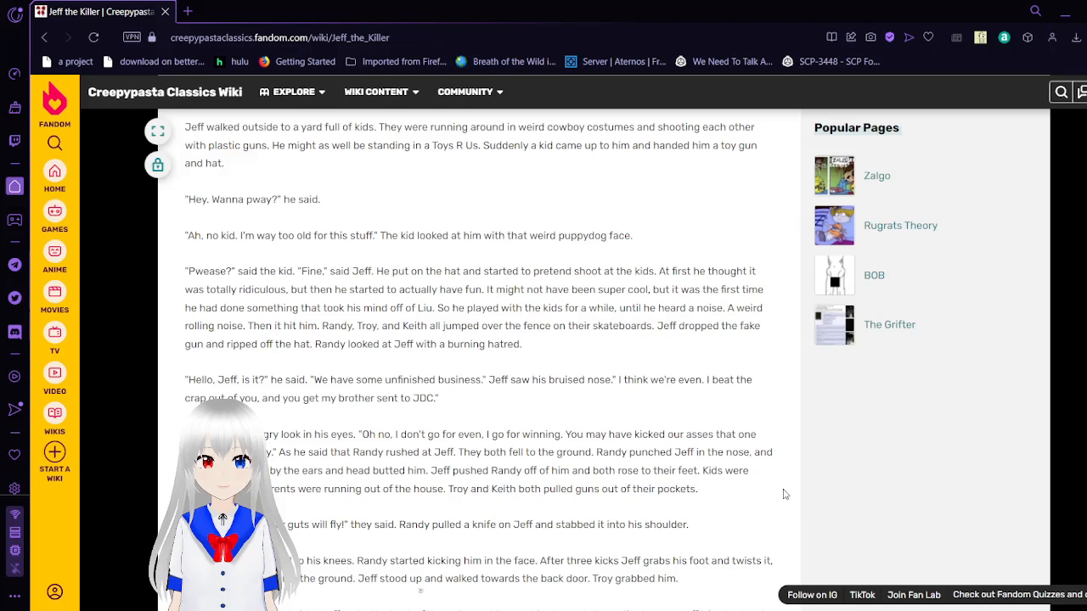
{"action": "scroll", "scroll_direction": "down", "scroll_amount": 3}
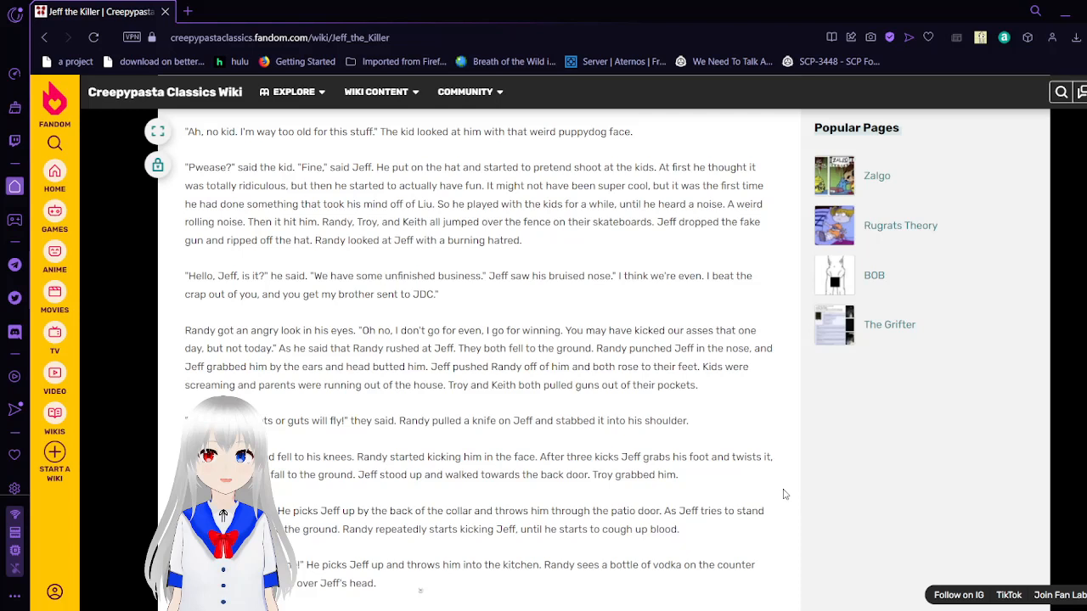
{"action": "scroll", "scroll_direction": "down", "scroll_amount": 3}
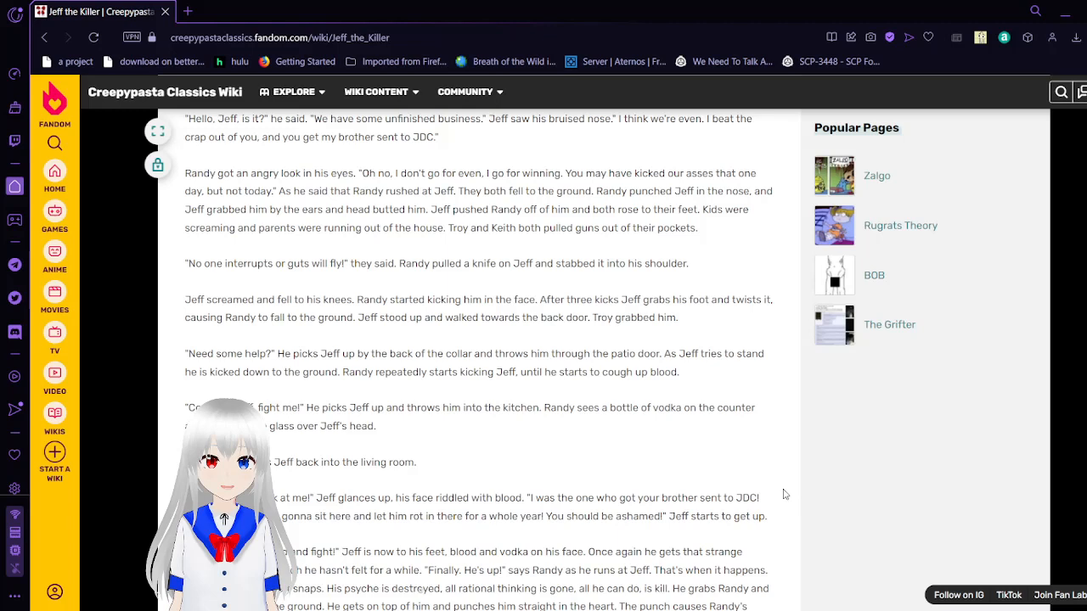
{"action": "scroll", "scroll_direction": "down", "scroll_amount": 3}
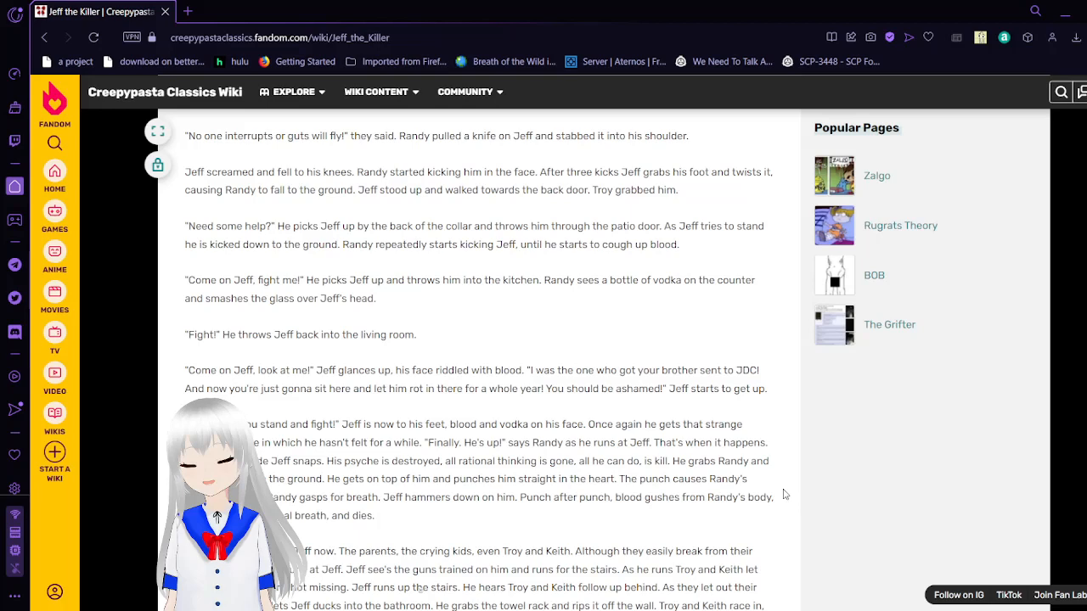
{"action": "scroll", "scroll_direction": "down", "scroll_amount": 3}
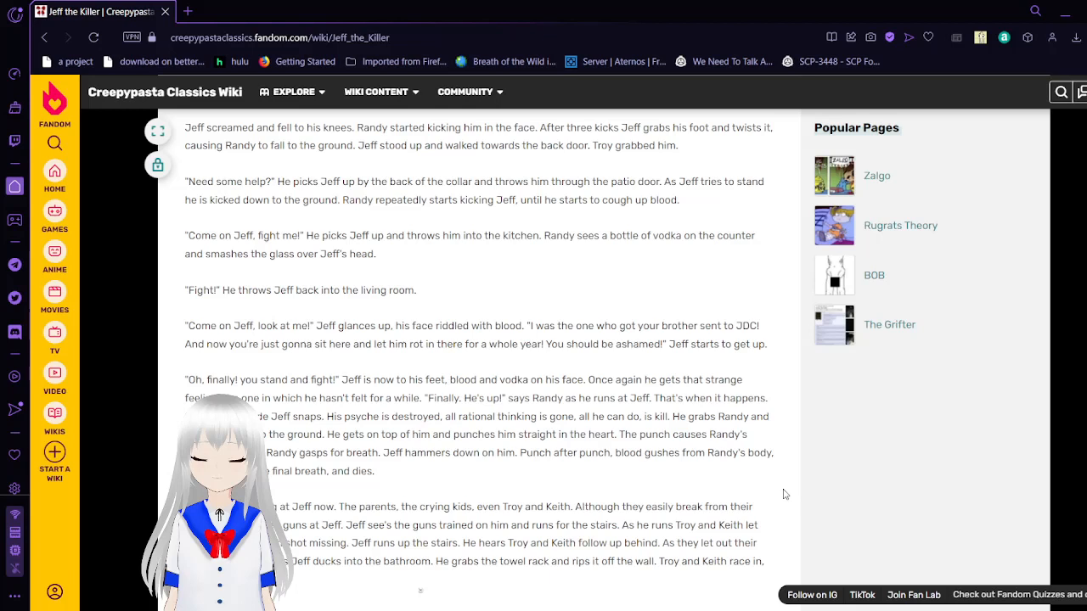
{"action": "scroll", "scroll_direction": "down", "scroll_amount": 3}
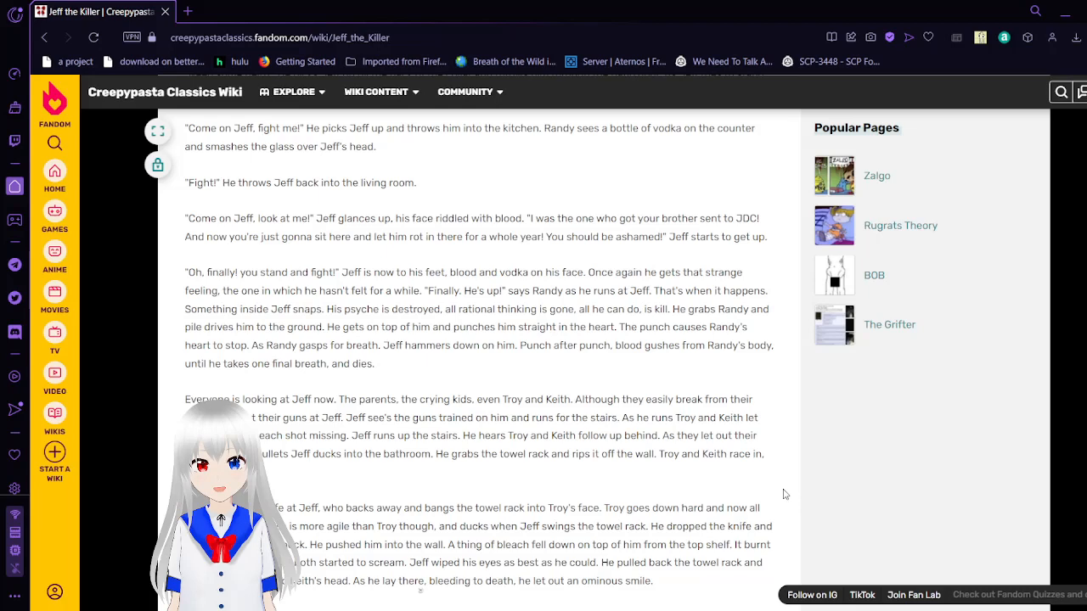
{"action": "scroll", "scroll_direction": "down", "scroll_amount": 3}
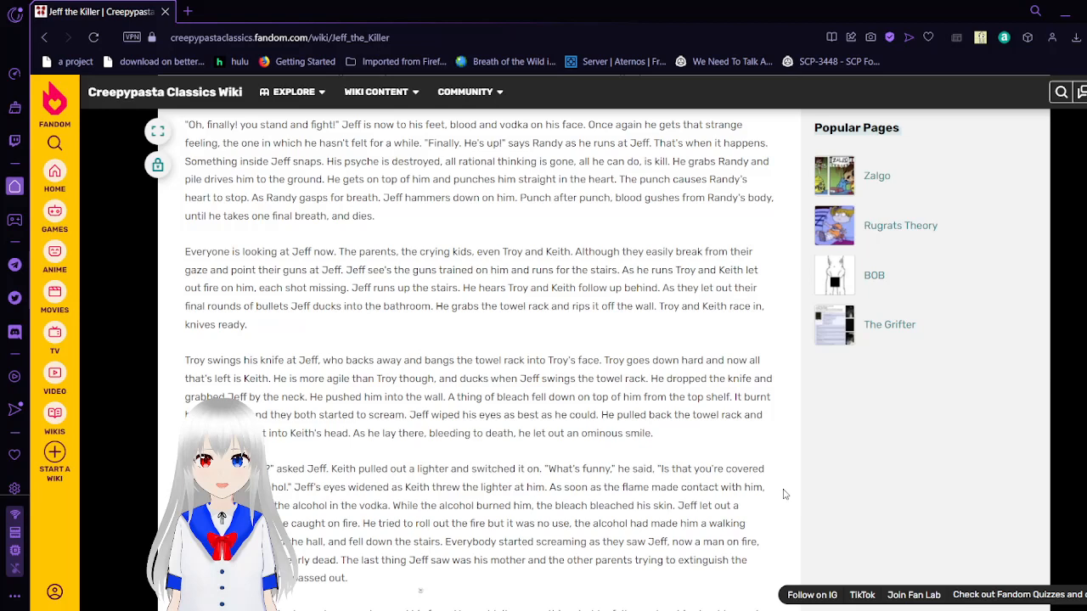
{"action": "scroll", "scroll_direction": "down", "scroll_amount": 3}
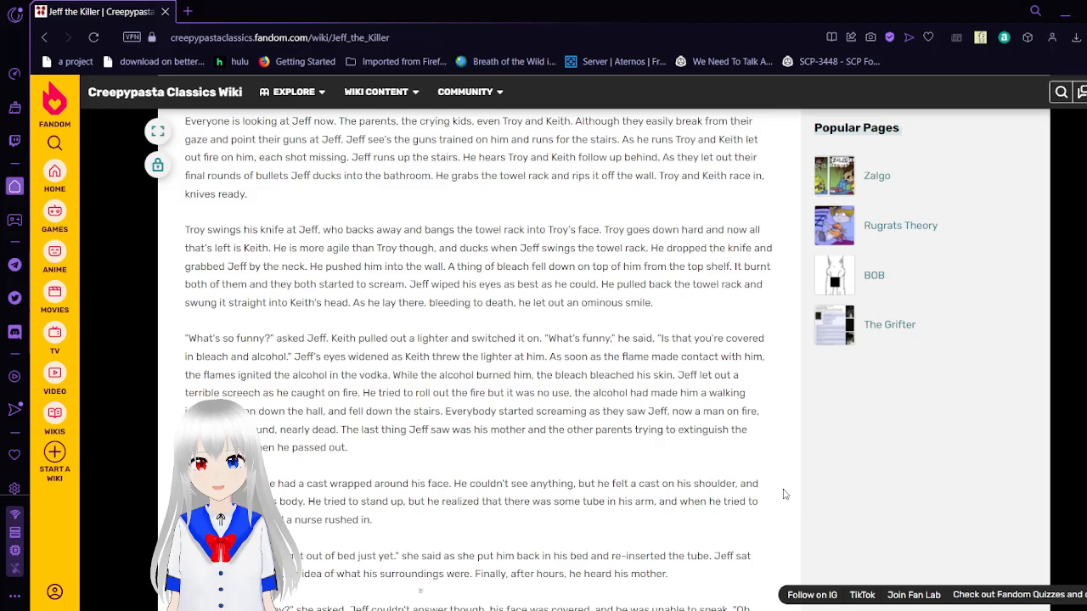
{"action": "scroll", "scroll_direction": "down", "scroll_amount": 3}
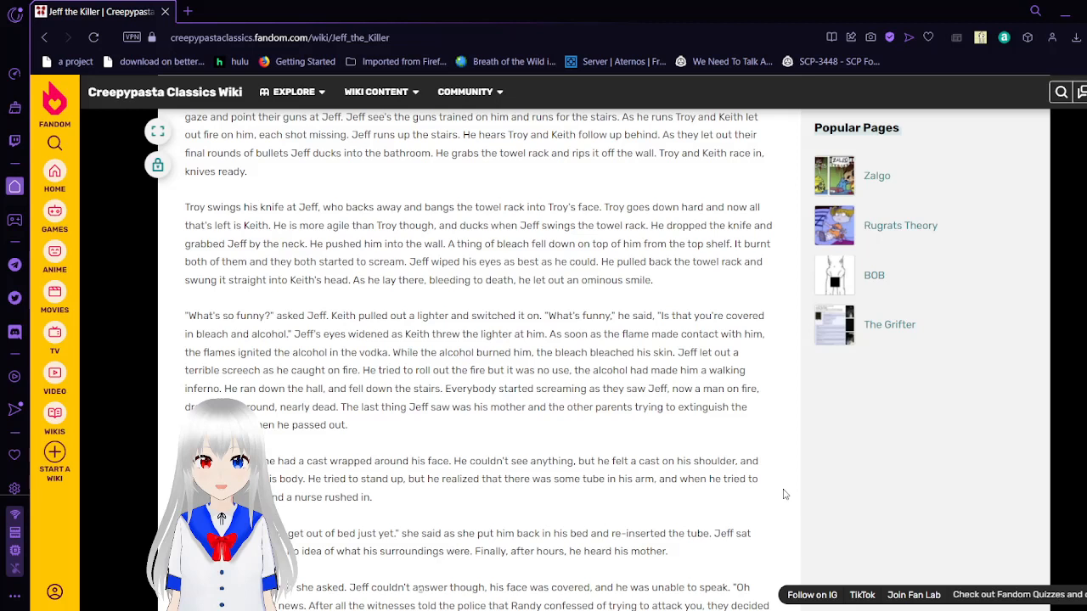
{"action": "scroll", "scroll_direction": "down", "scroll_amount": 3}
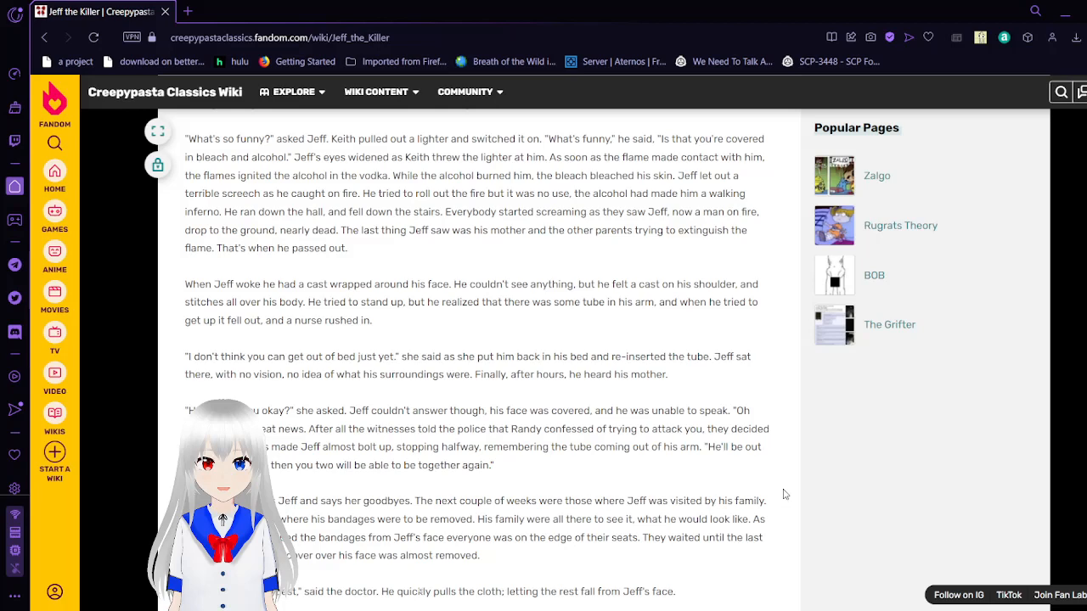
{"action": "scroll", "scroll_direction": "down", "scroll_amount": 3}
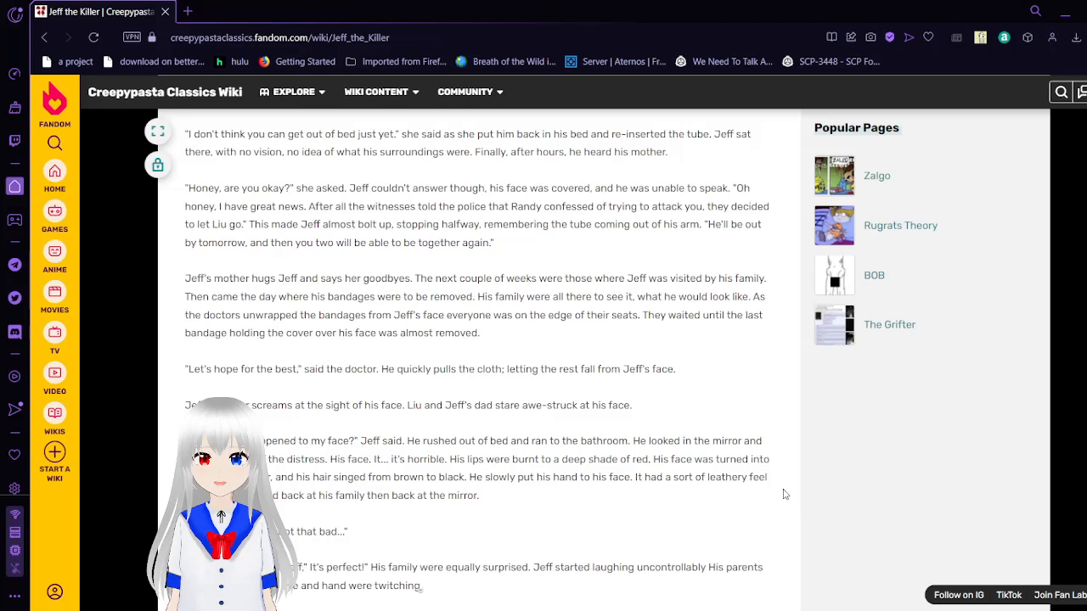
{"action": "scroll", "scroll_direction": "down", "scroll_amount": 3}
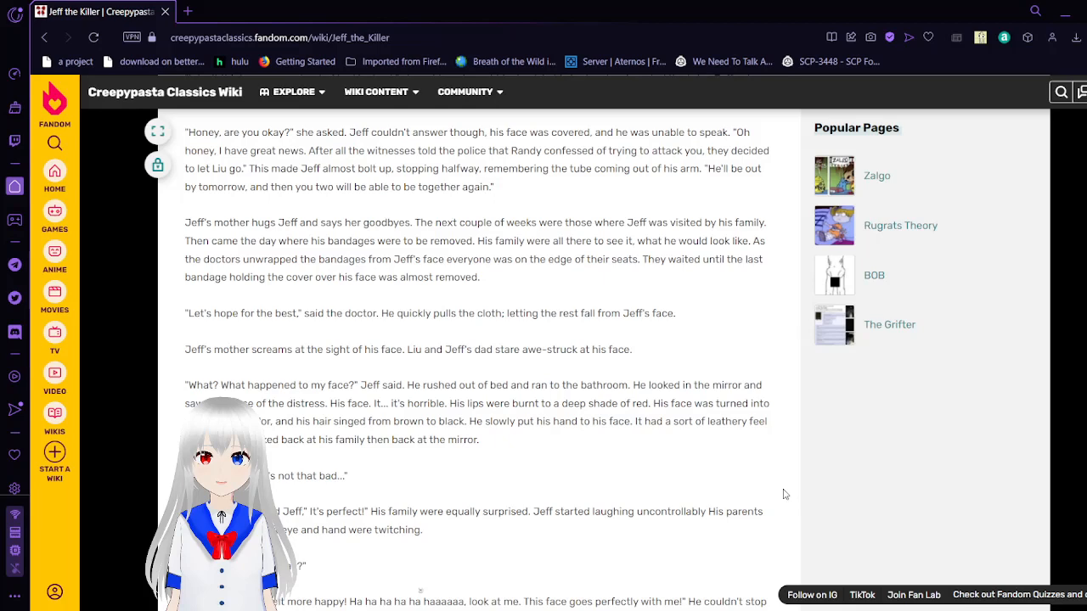
{"action": "scroll", "scroll_direction": "down", "scroll_amount": 3}
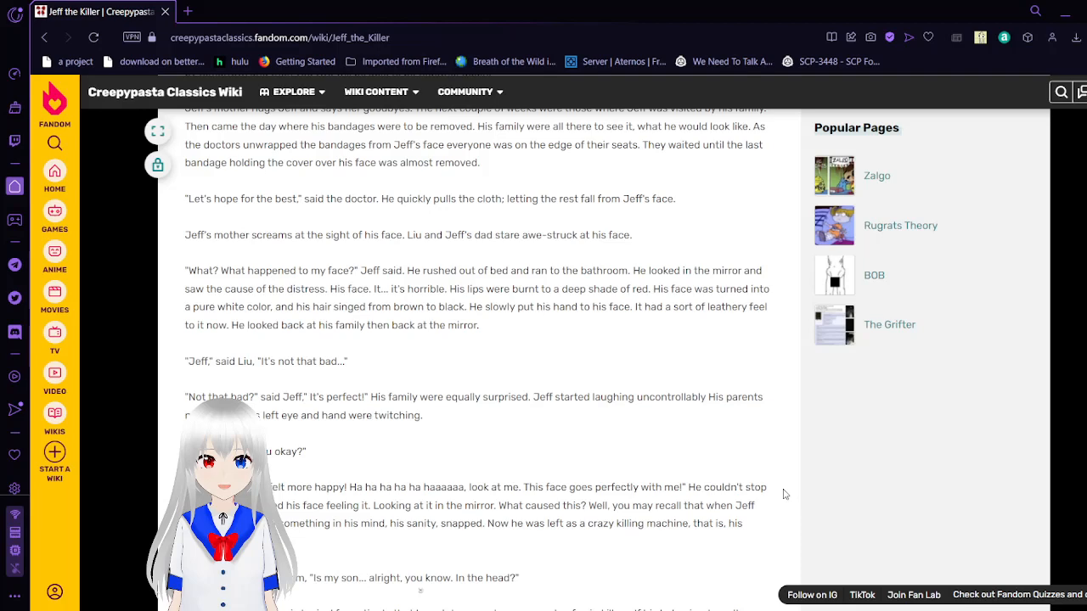
{"action": "scroll", "scroll_direction": "down", "scroll_amount": 3}
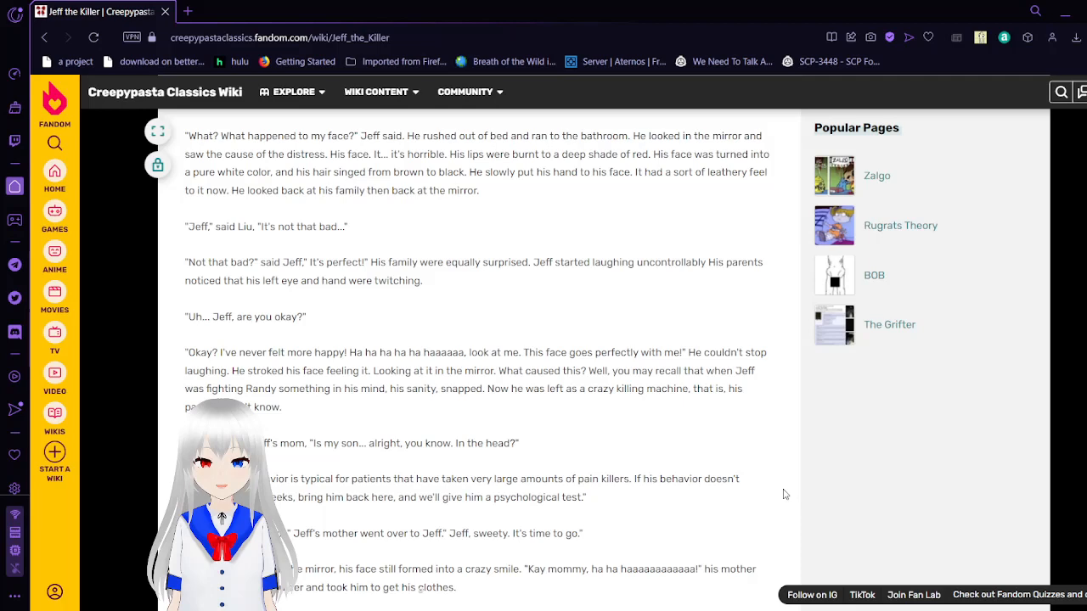
{"action": "scroll", "scroll_direction": "down", "scroll_amount": 3}
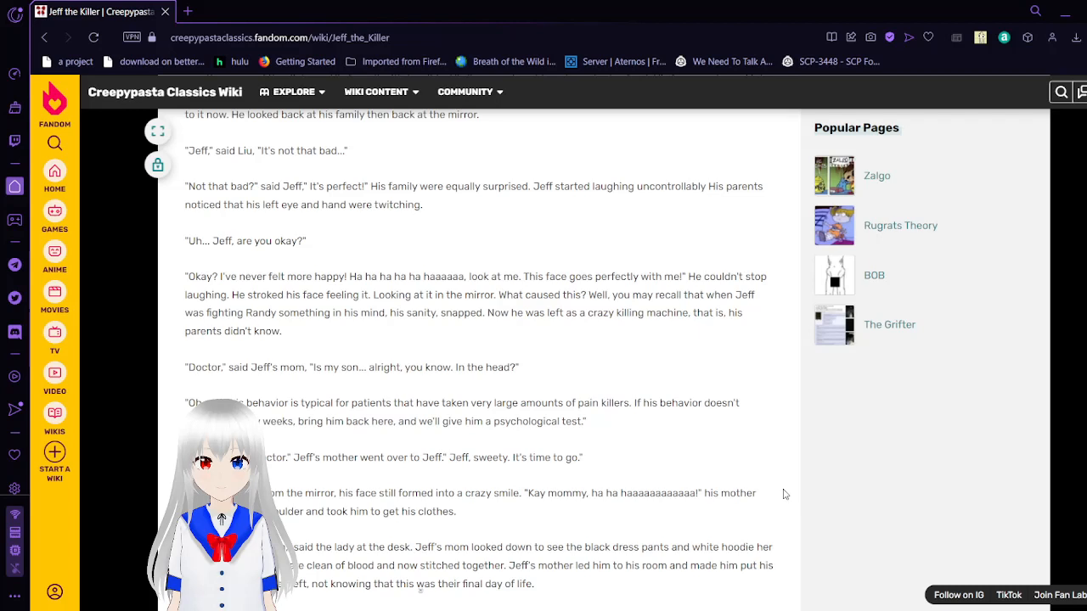
{"action": "scroll", "scroll_direction": "down", "scroll_amount": 3}
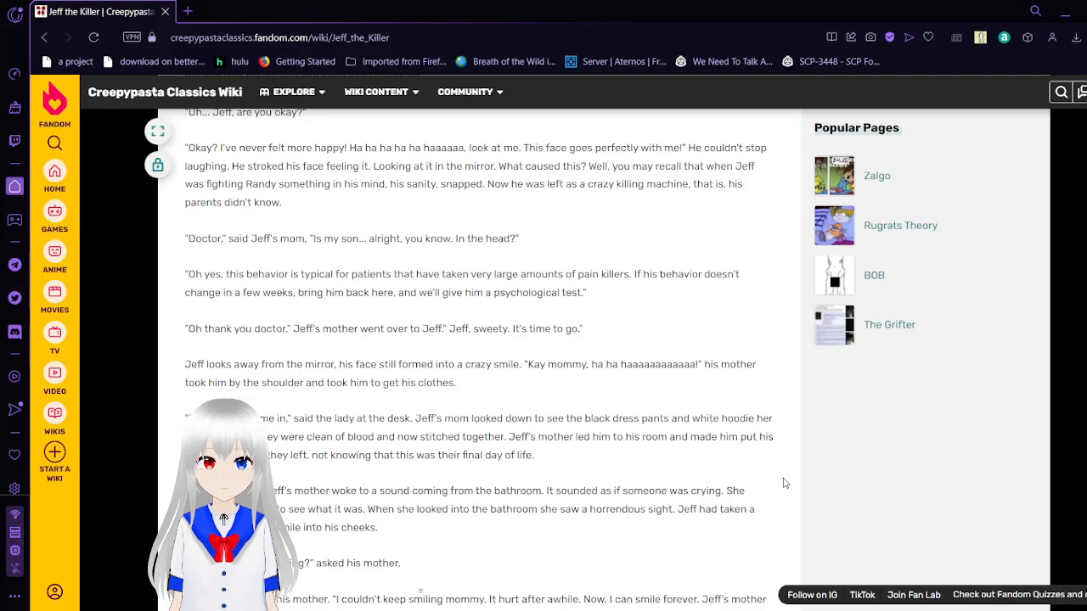
{"action": "scroll", "scroll_direction": "down", "scroll_amount": 3}
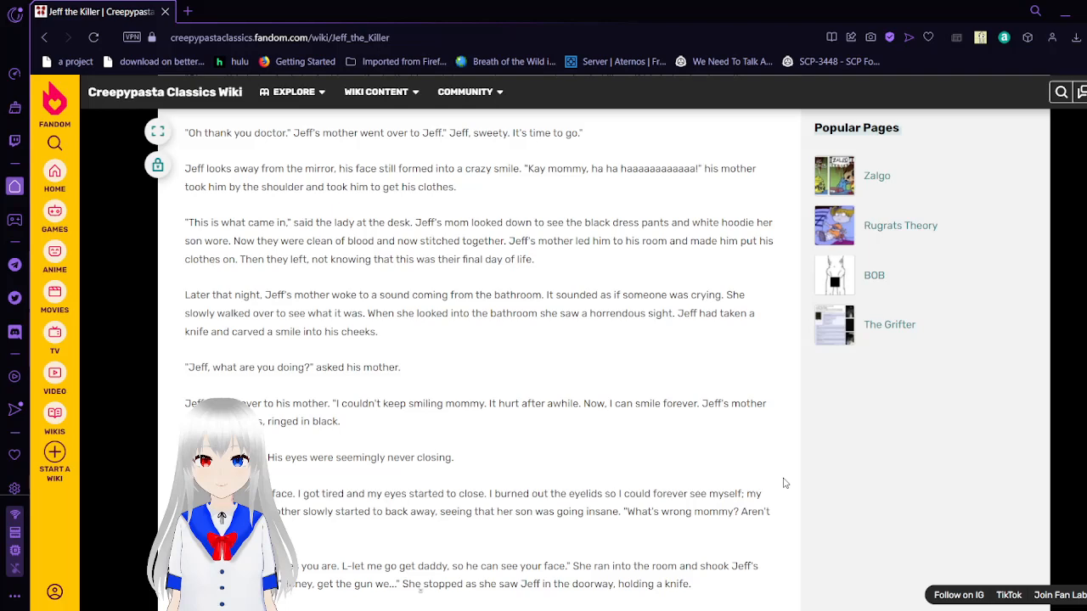
{"action": "scroll", "scroll_direction": "down", "scroll_amount": 3}
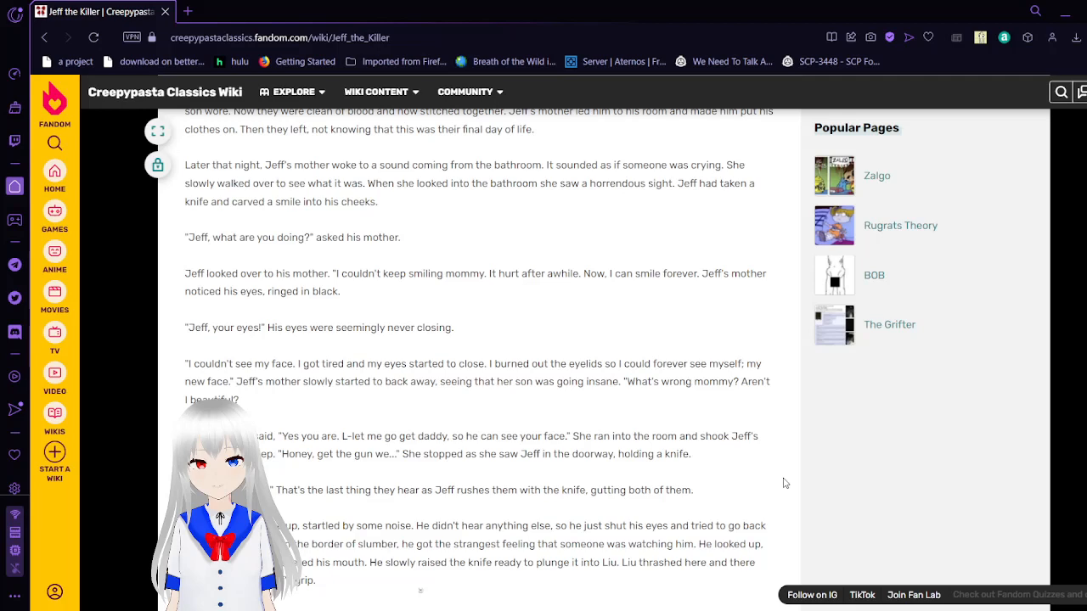
{"action": "scroll", "scroll_direction": "down", "scroll_amount": 3}
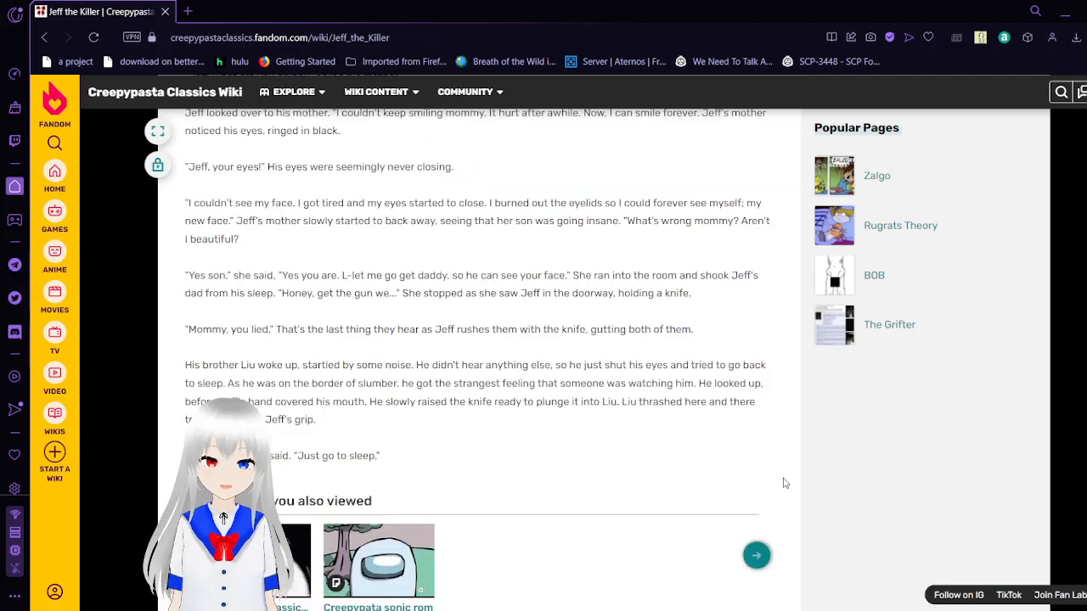